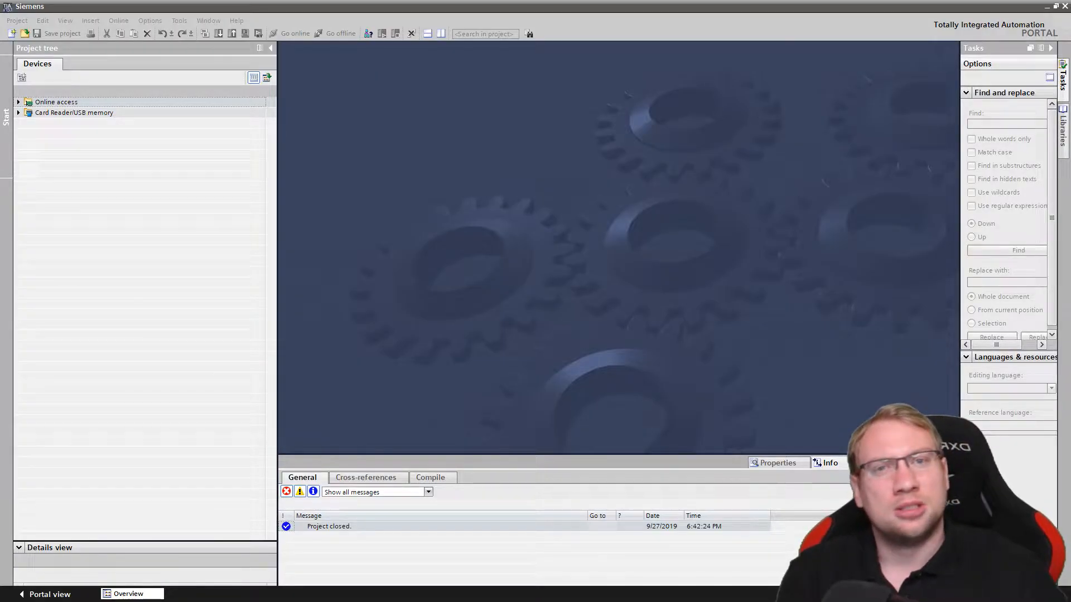
mouse_move(281, 423)
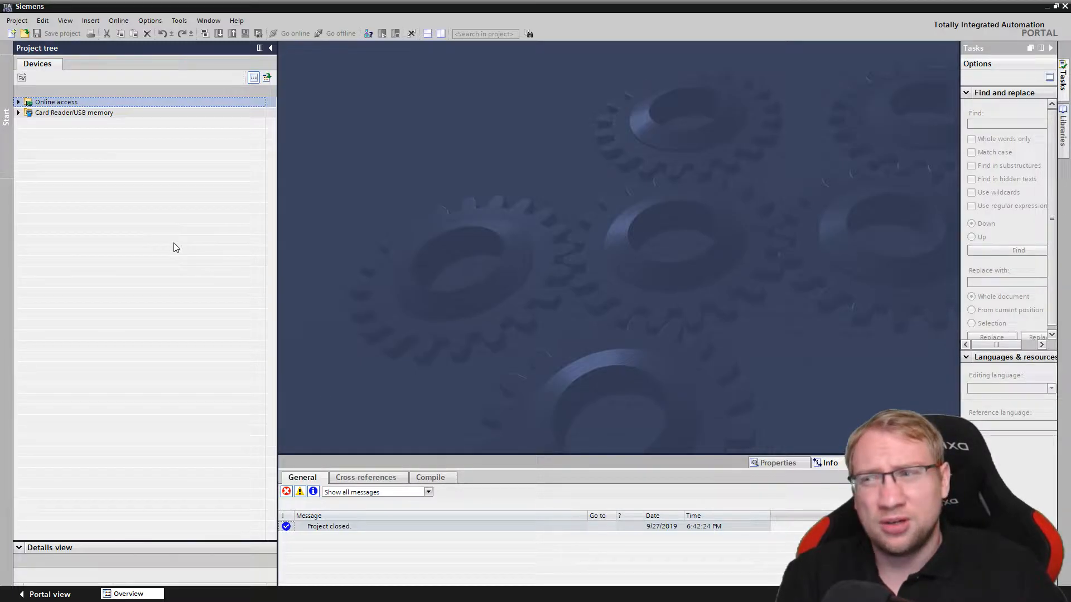
mouse_move(106, 139)
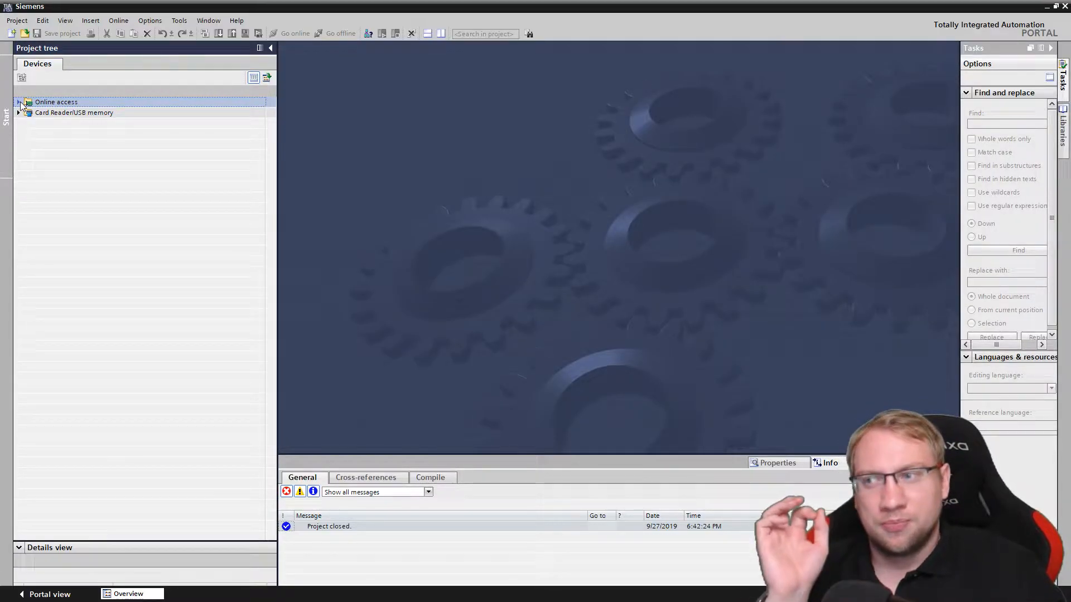
Scan the DisplayLink adapter for devices and open Online & diagnostics for the CPU at 192.168.2.1.
click(23, 102)
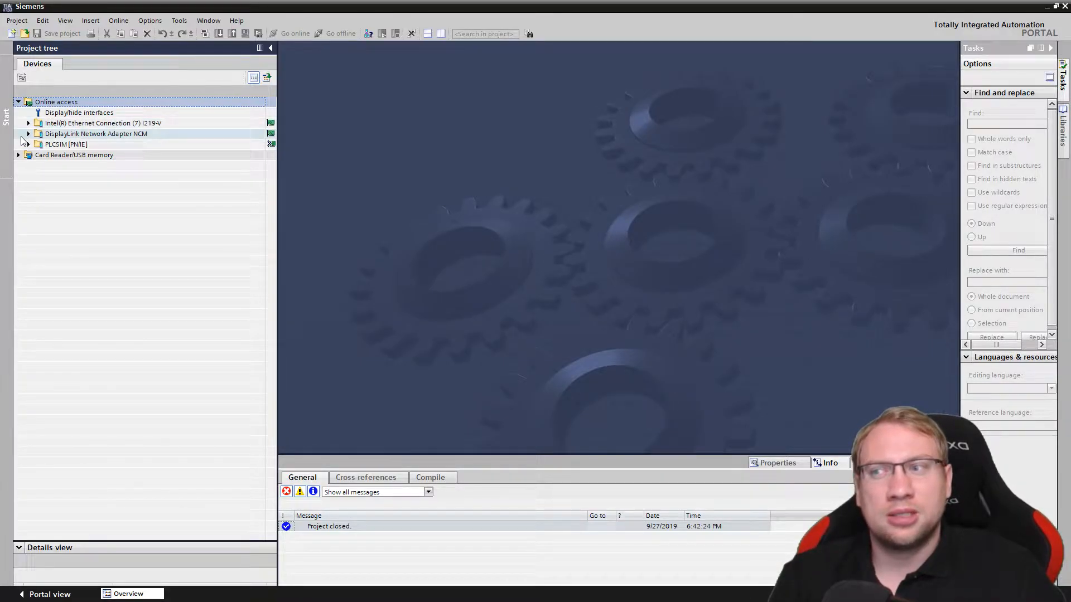
click(29, 134)
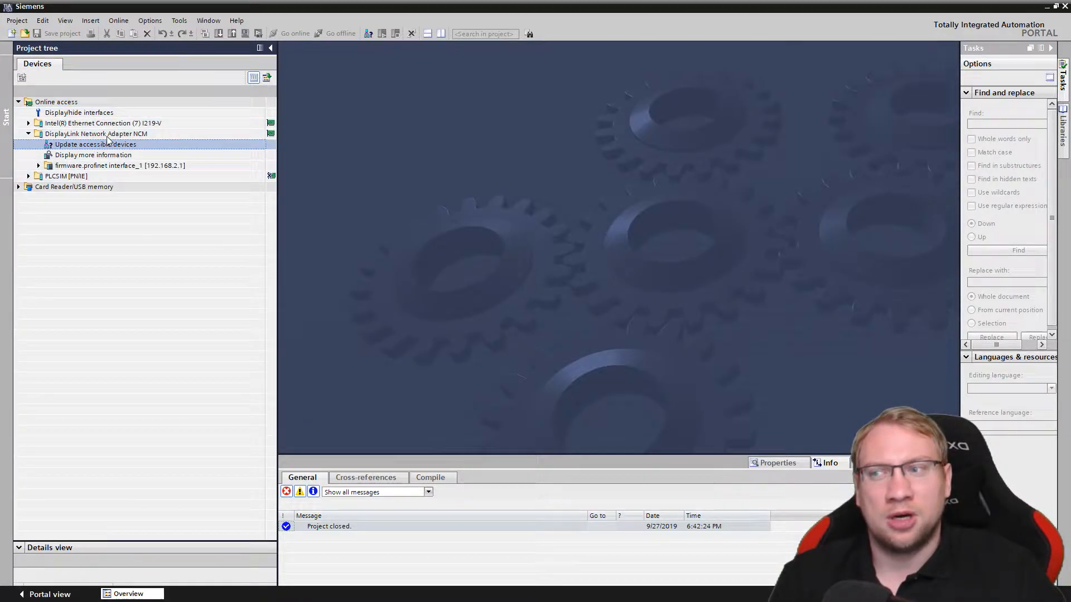
click(91, 144)
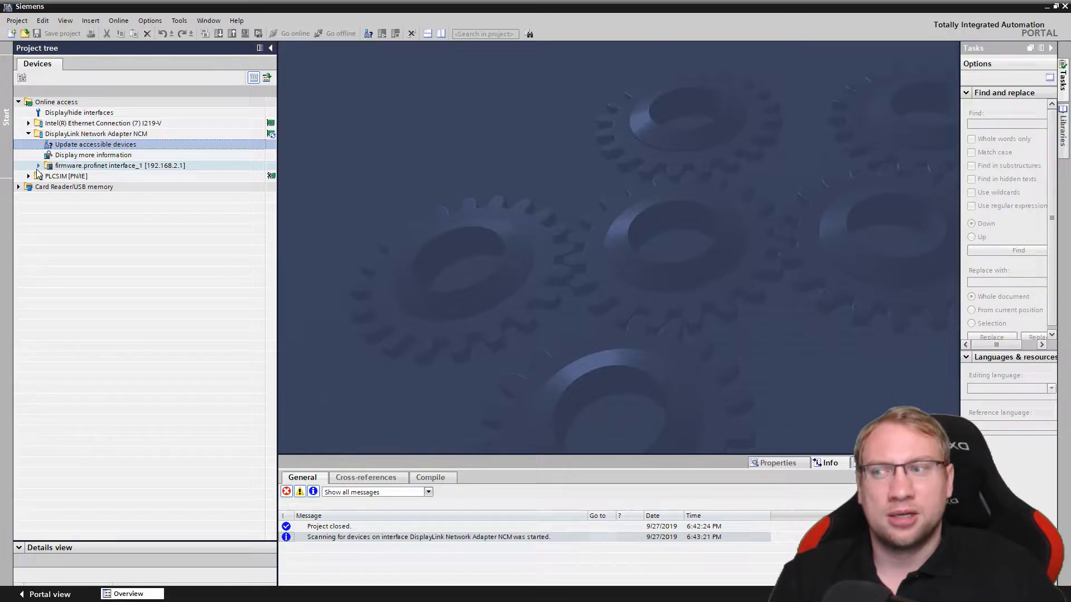
click(38, 166)
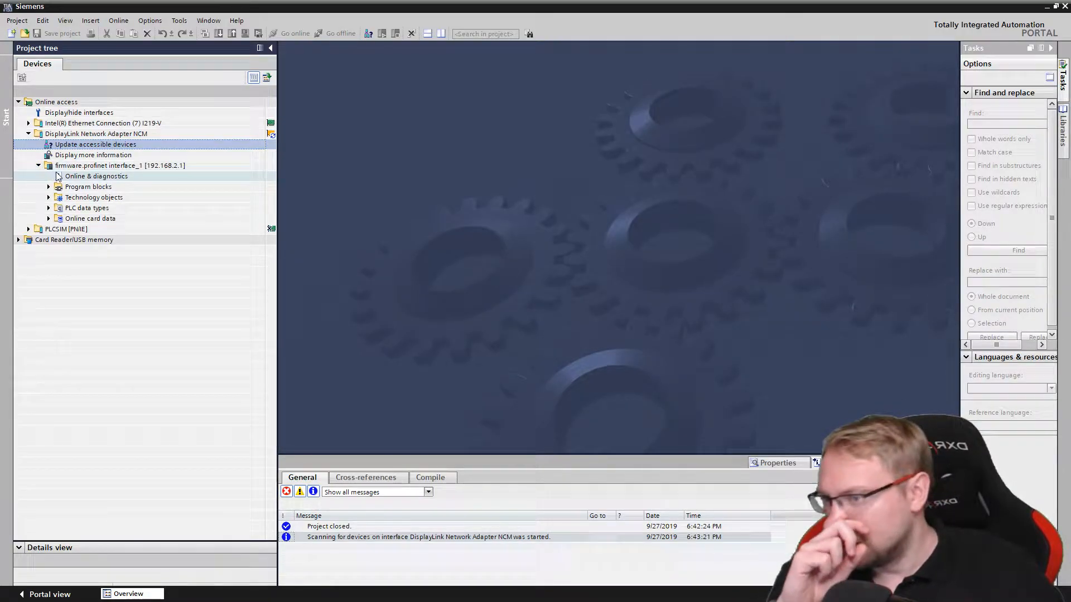
click(96, 175)
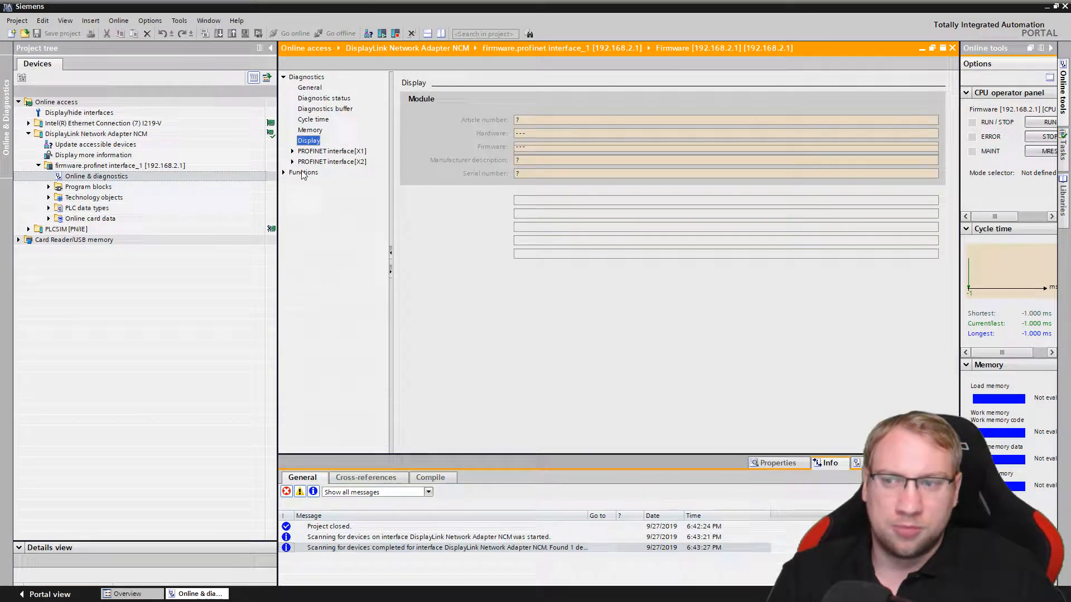
Inspect PROFINET interfaces X2 and X1, select X1's IP 192.168.2.1, and expand Functions.
click(332, 161)
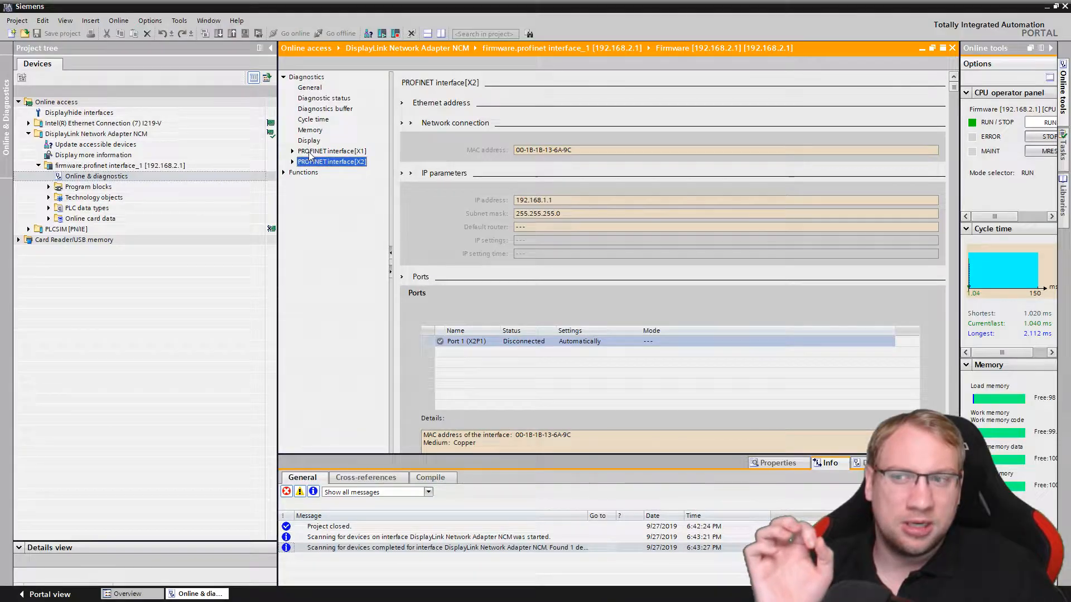
click(331, 151)
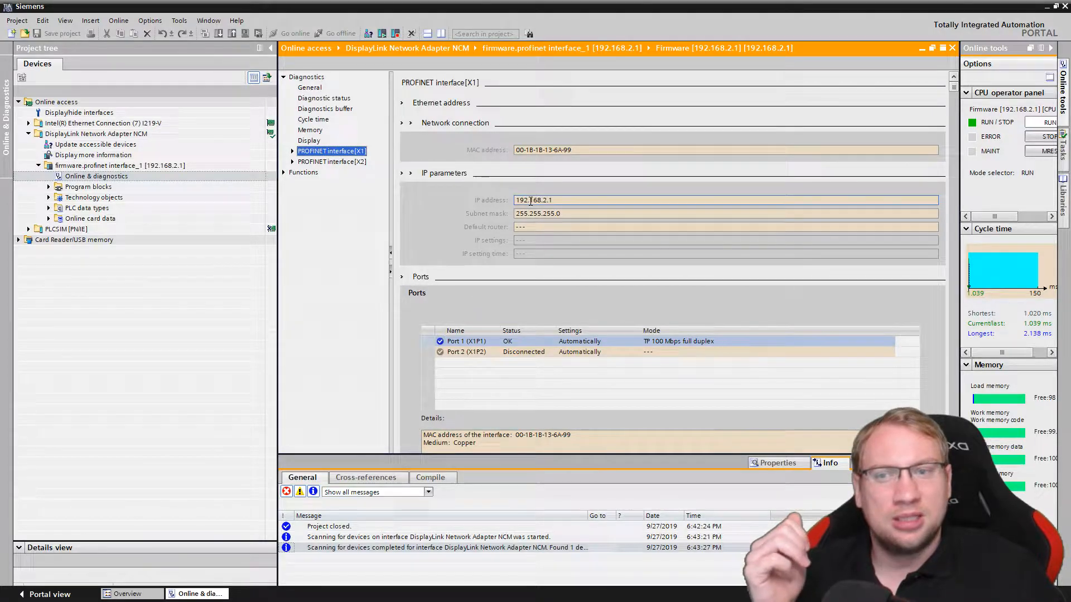
double_click(534, 200)
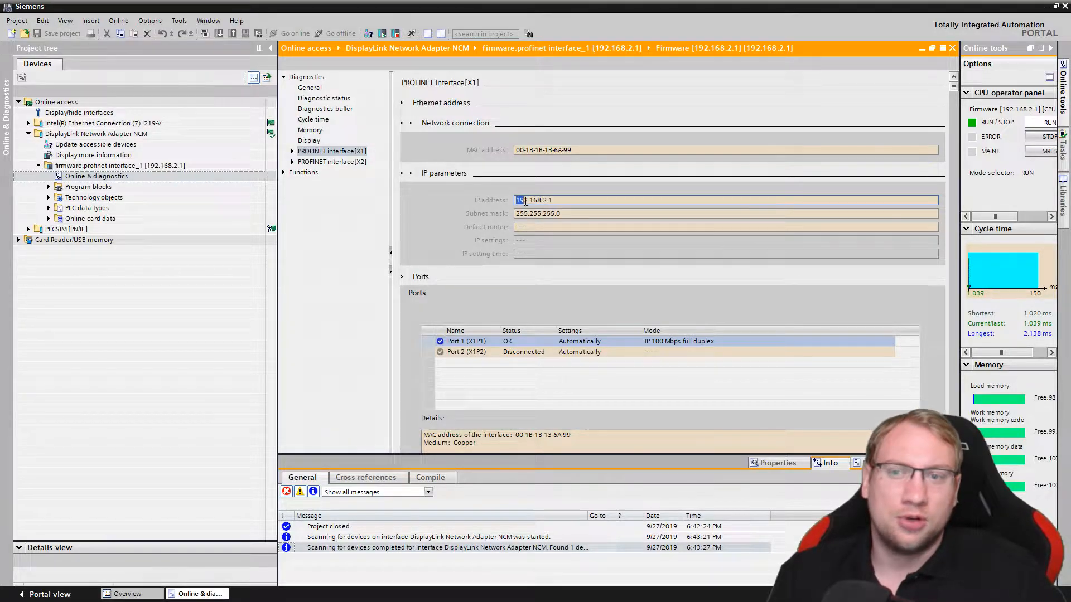
triple_click(533, 199)
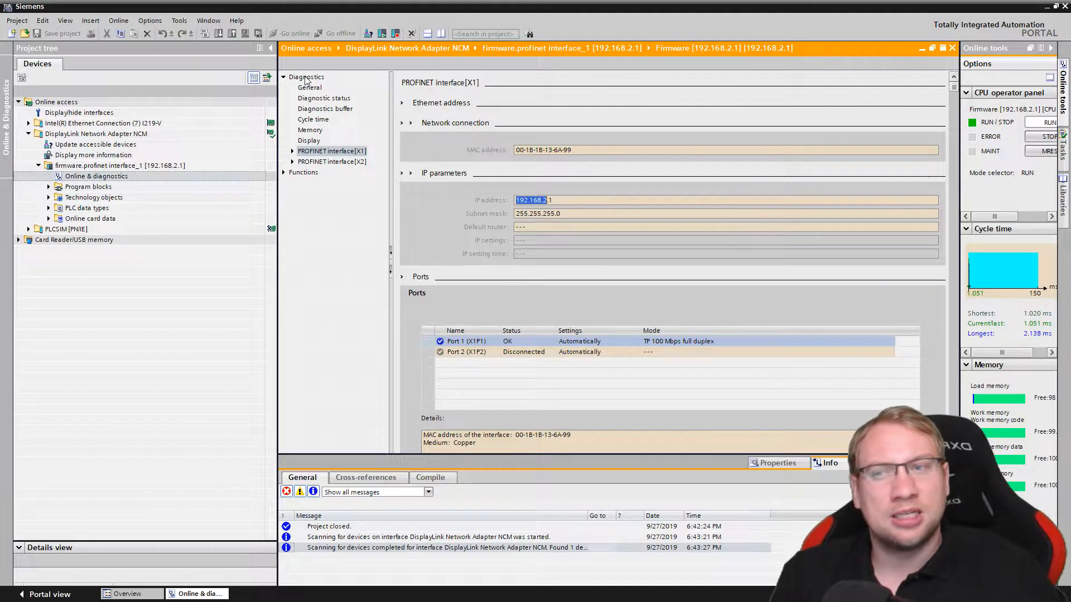
click(284, 172)
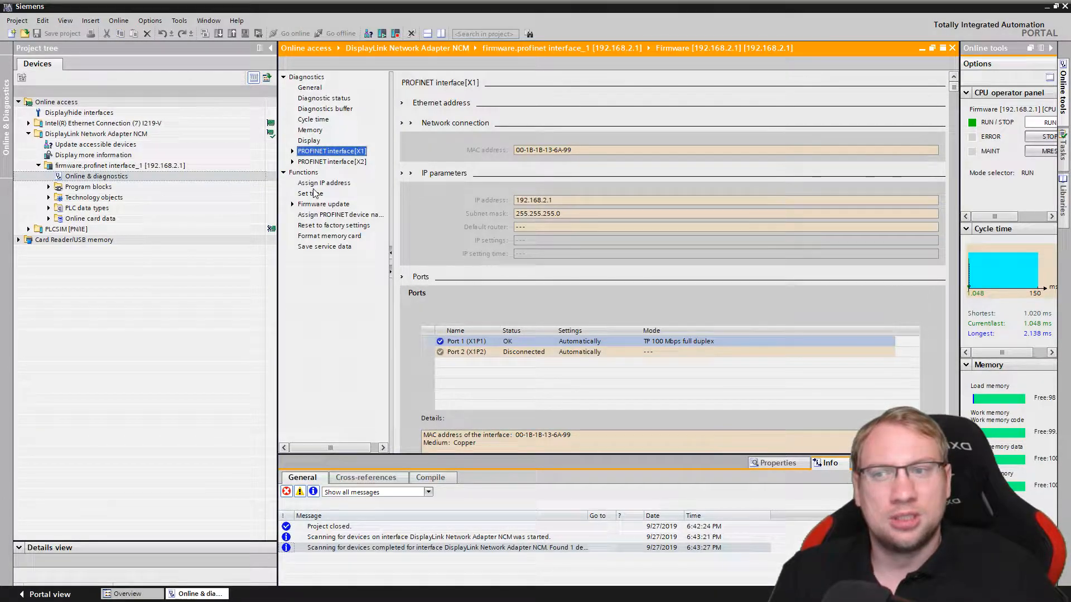
Open Assign IP address and inspect the CPU's 192.168.2.1 / 255.255.255.0 fields.
click(324, 183)
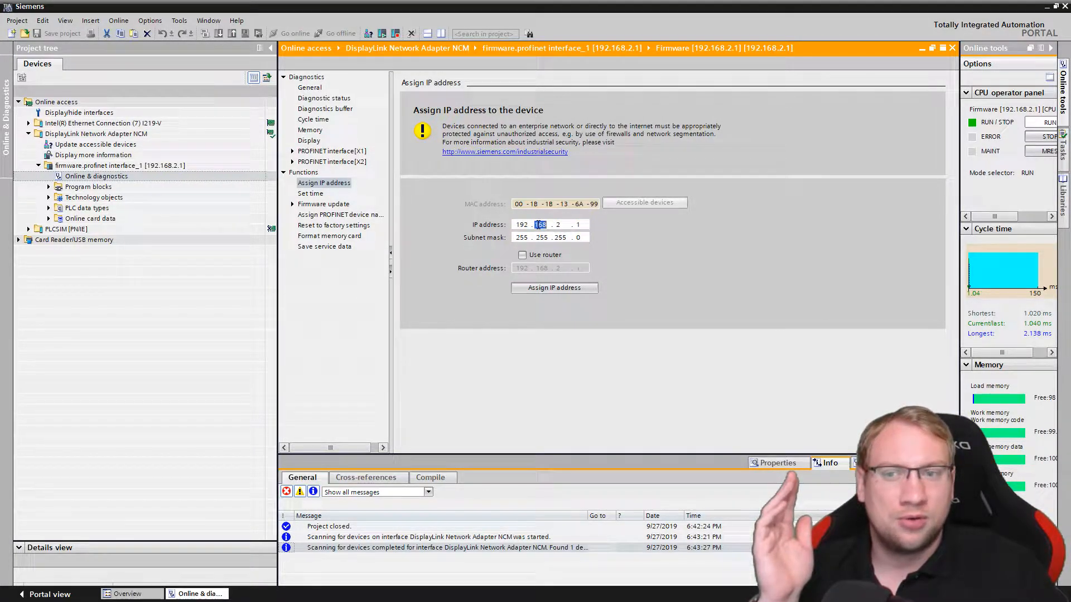
click(519, 224)
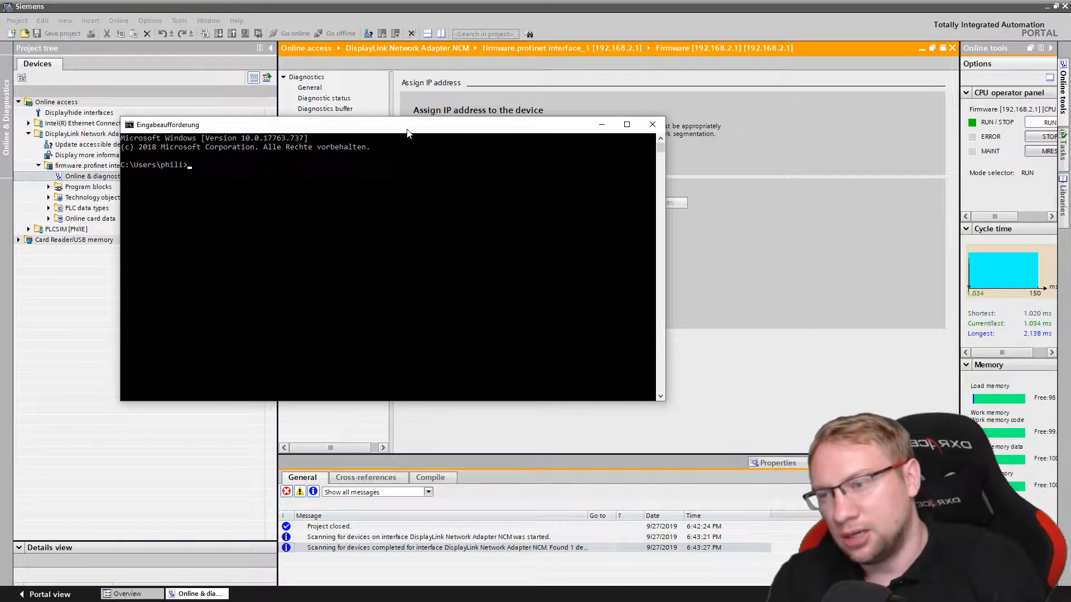
Run ipconfig to confirm the Ethernet 4 adapter at 192.168.2.241, then close the prompt.
text(ipconf)
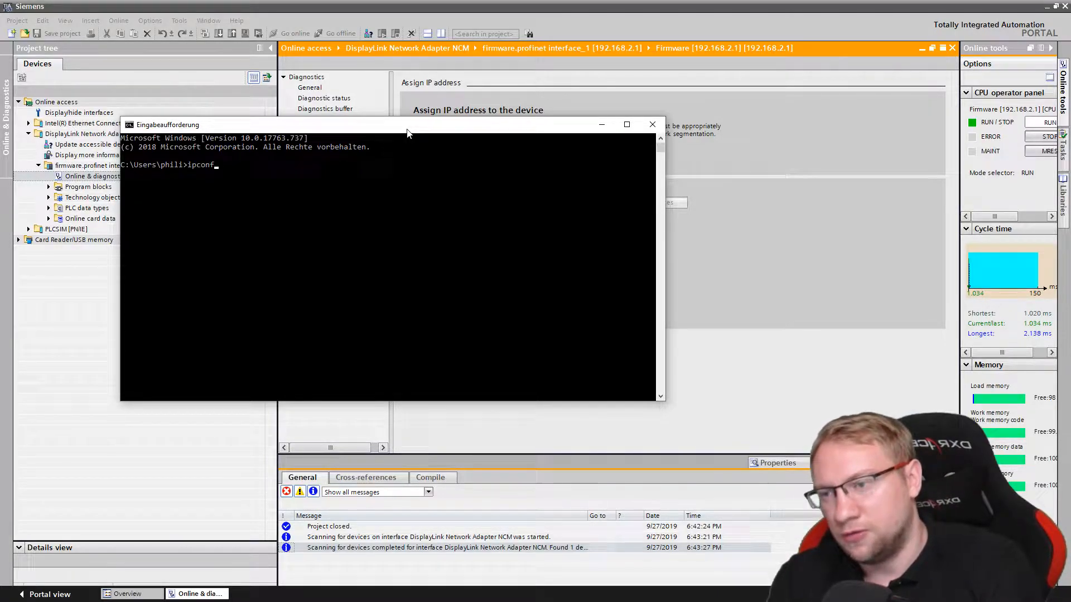
click(653, 124)
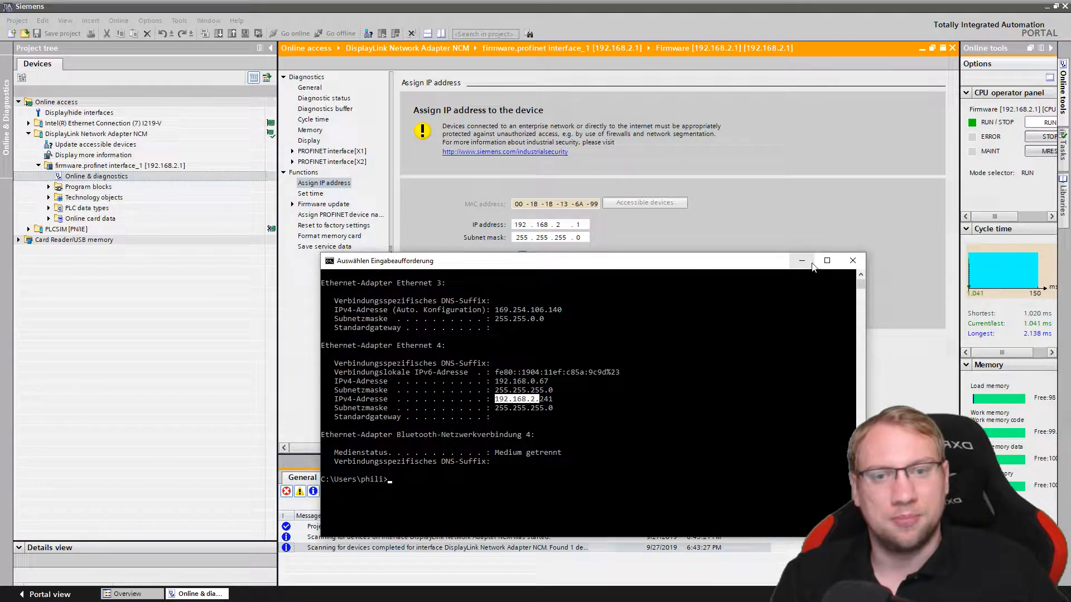
click(853, 261)
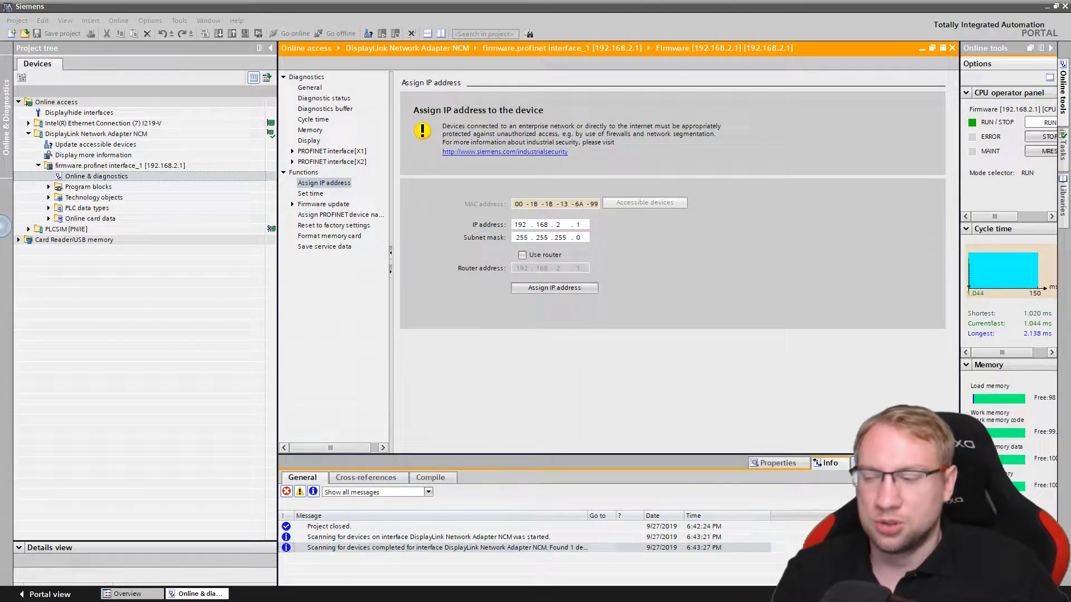
Open Firmware update and check PLC firmware V1.8.1 and display firmware V2.6.1.
click(520, 224)
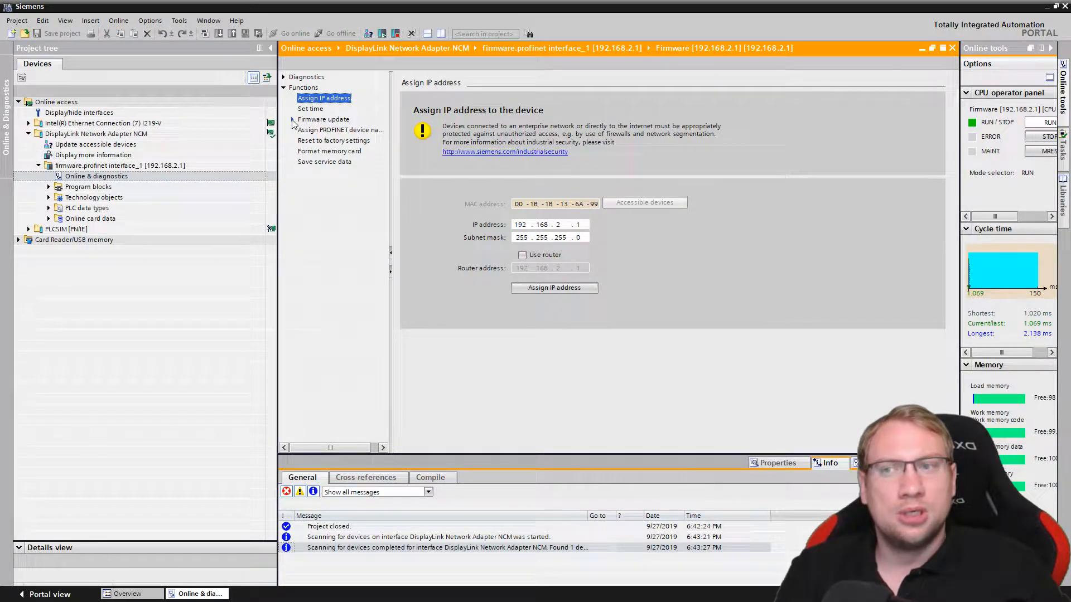
click(323, 119)
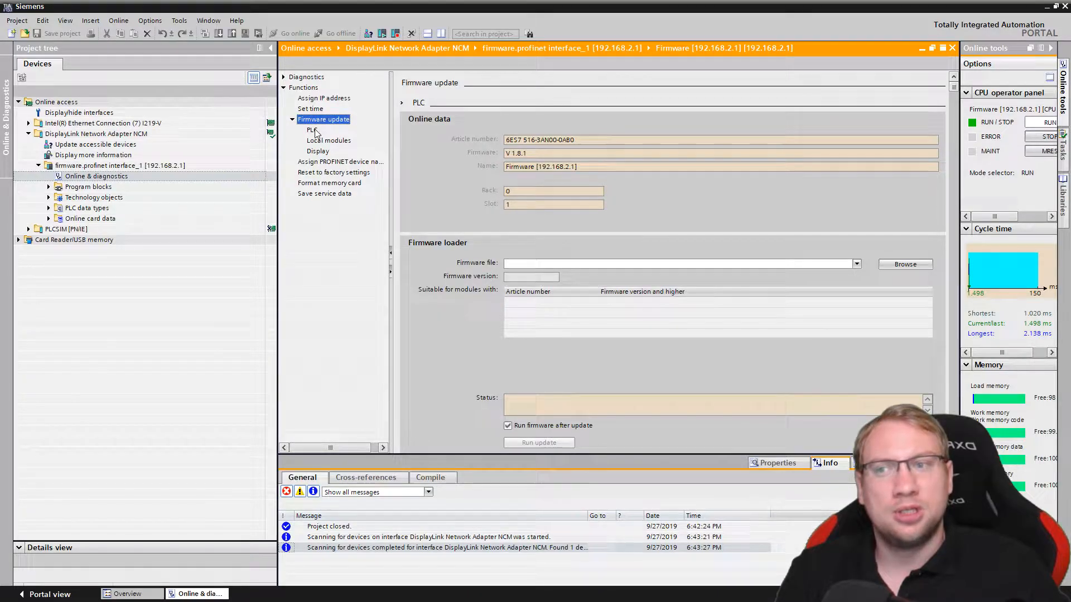
click(310, 130)
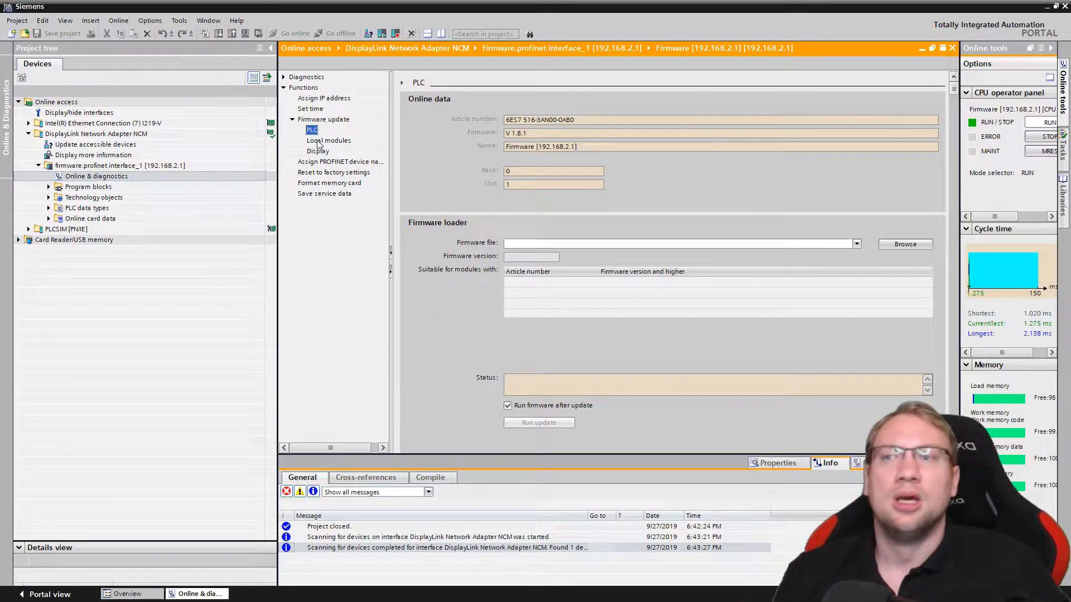
click(317, 151)
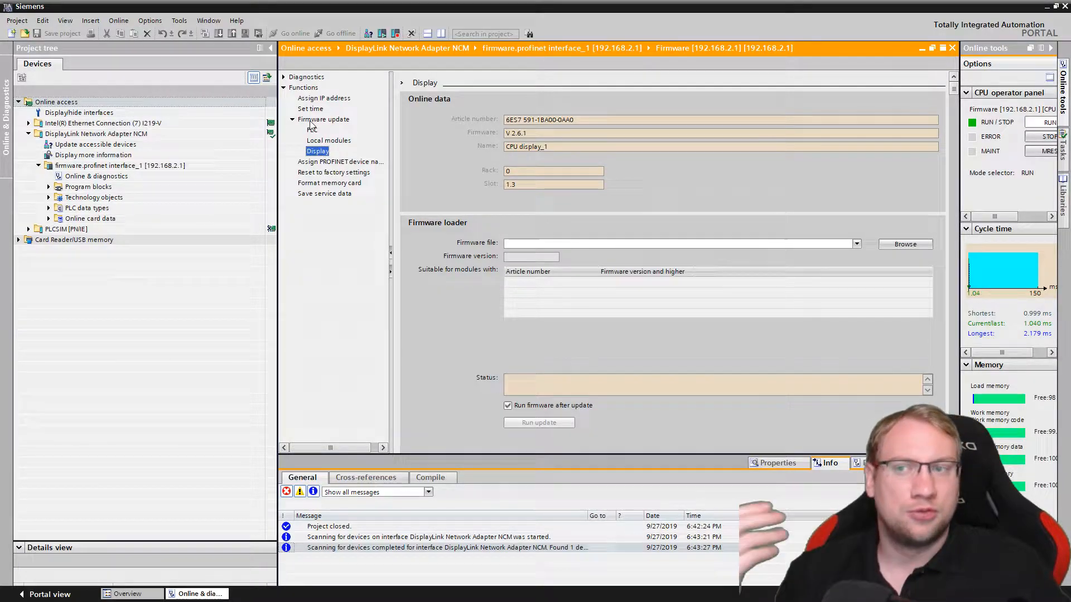
click(310, 129)
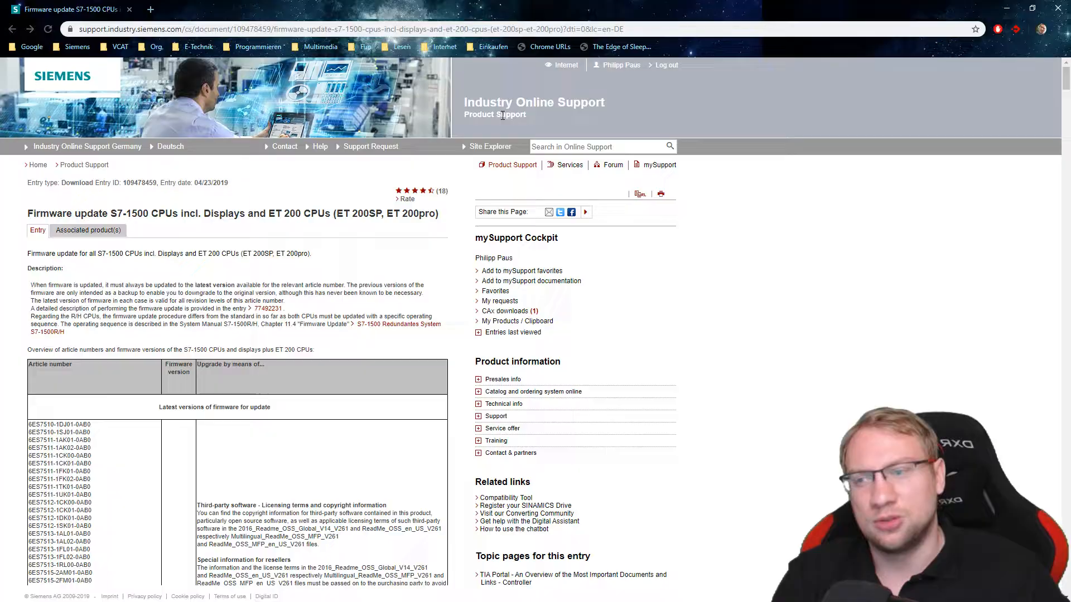
Scroll through entry 109478459's firmware table and release notes, including the V1.8.5 package.
scroll(down, 3)
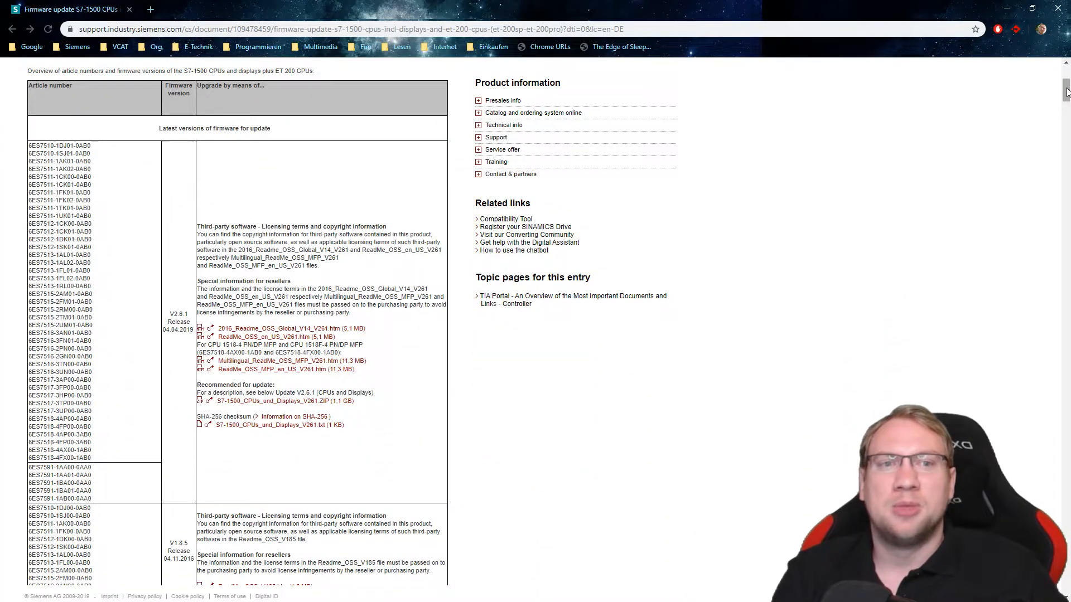
scroll(down, 3)
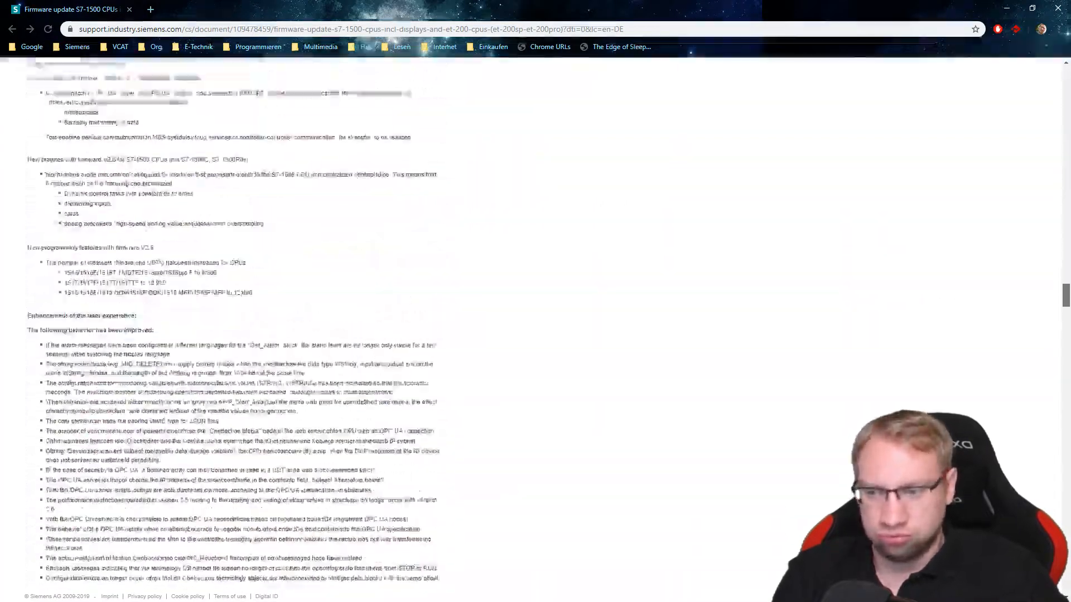
scroll(down, 3)
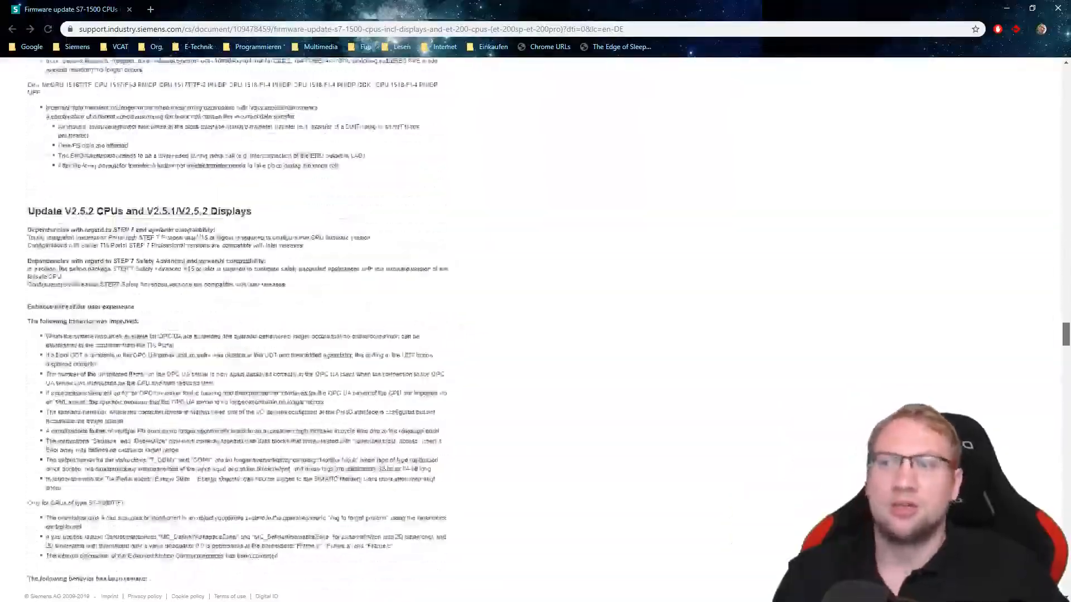
scroll(down, 3)
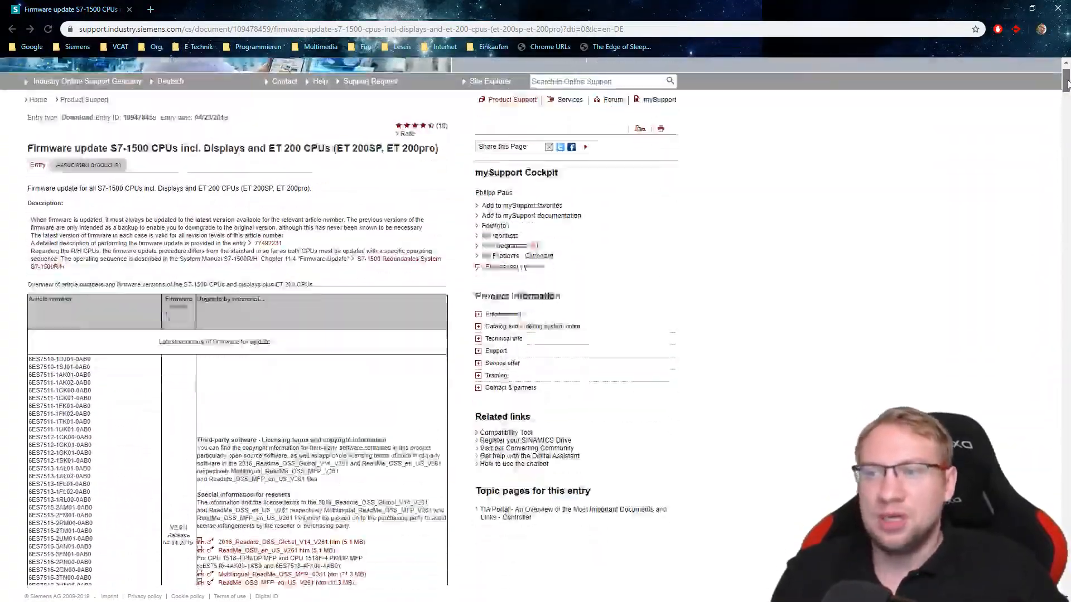
scroll(down, 3)
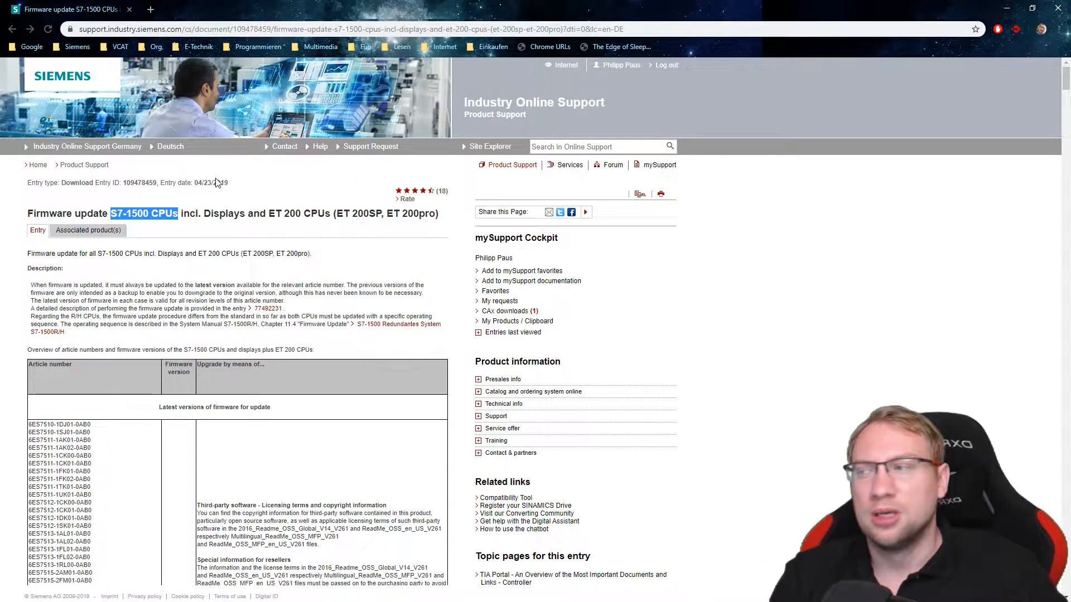
Find matches for 516-3AN00-0AB0 and scroll to the CPU type / FW download table.
click(597, 147)
text(516-3AN00-0AB0)
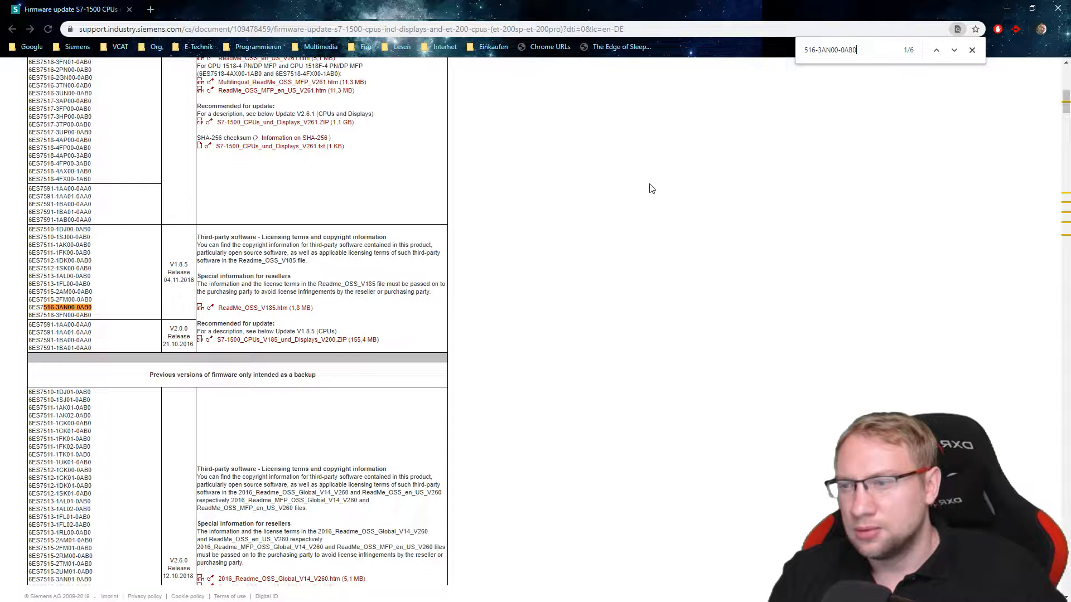
click(954, 50)
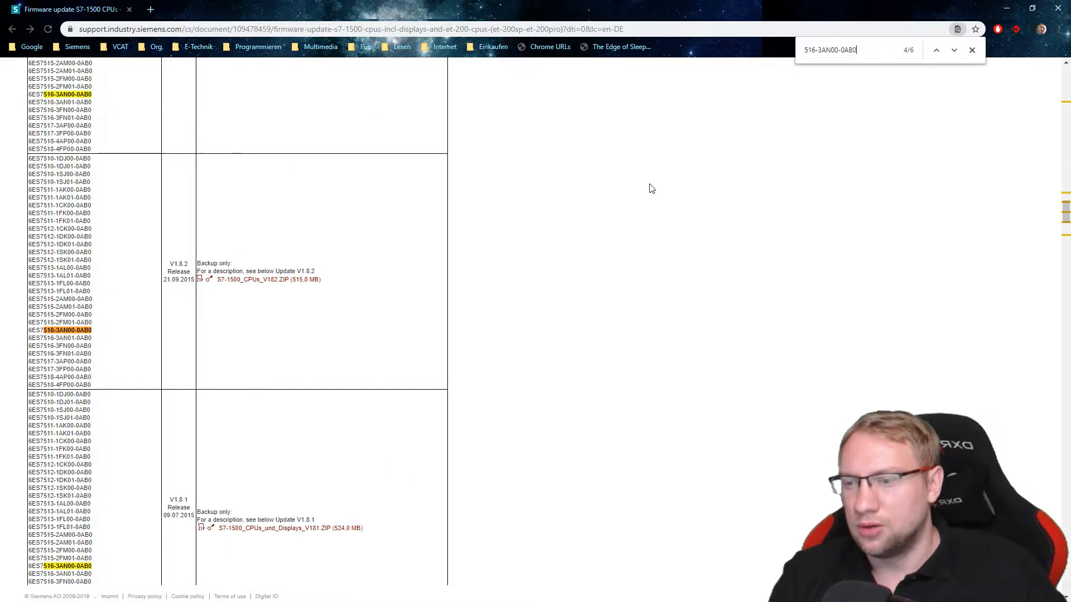
click(954, 50)
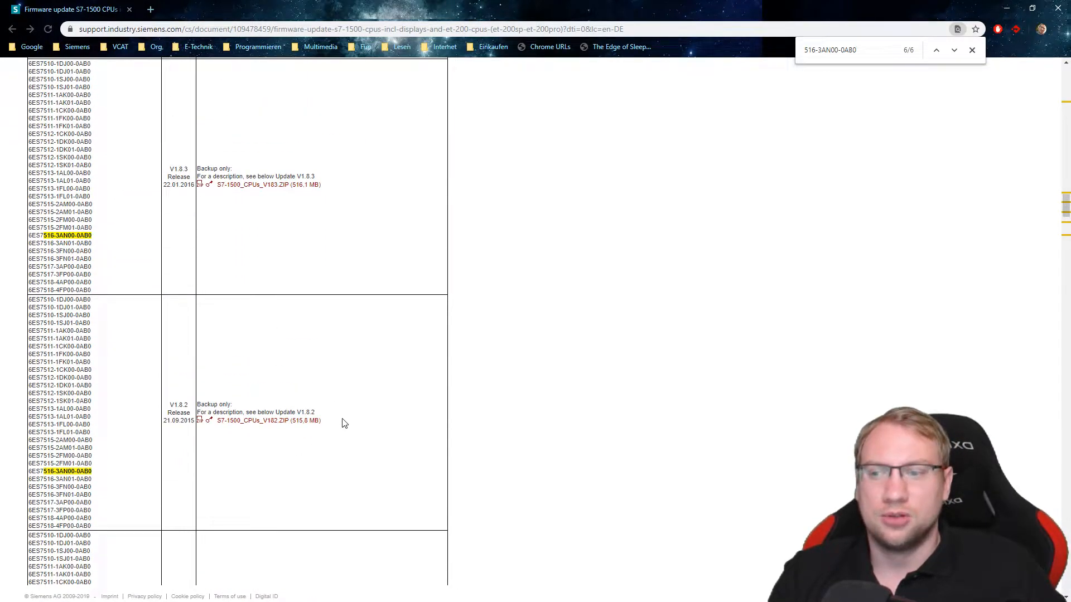
mouse_move(271, 428)
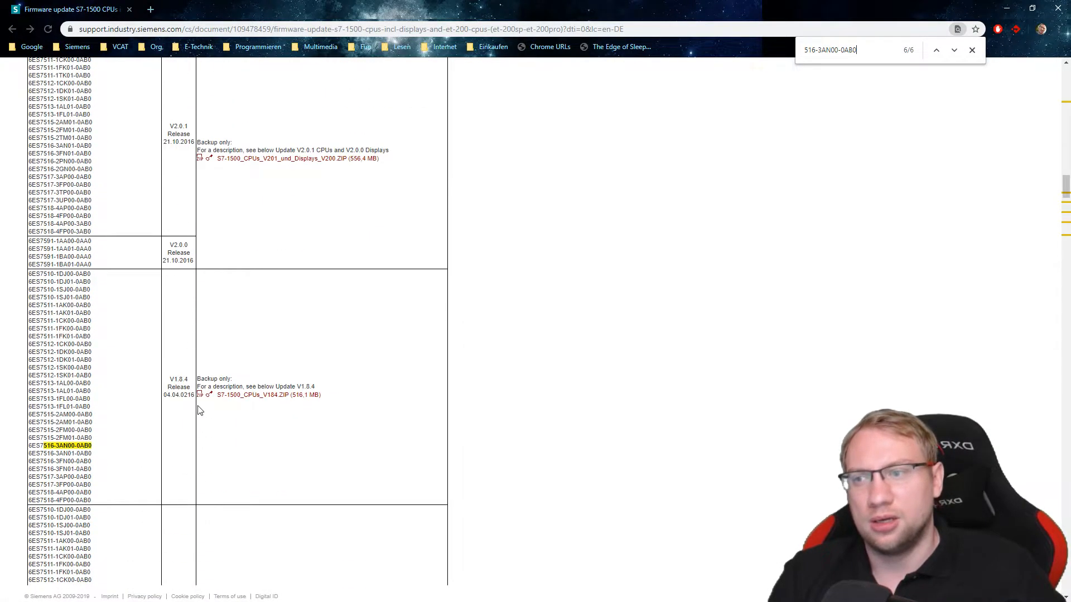
scroll(down, 3)
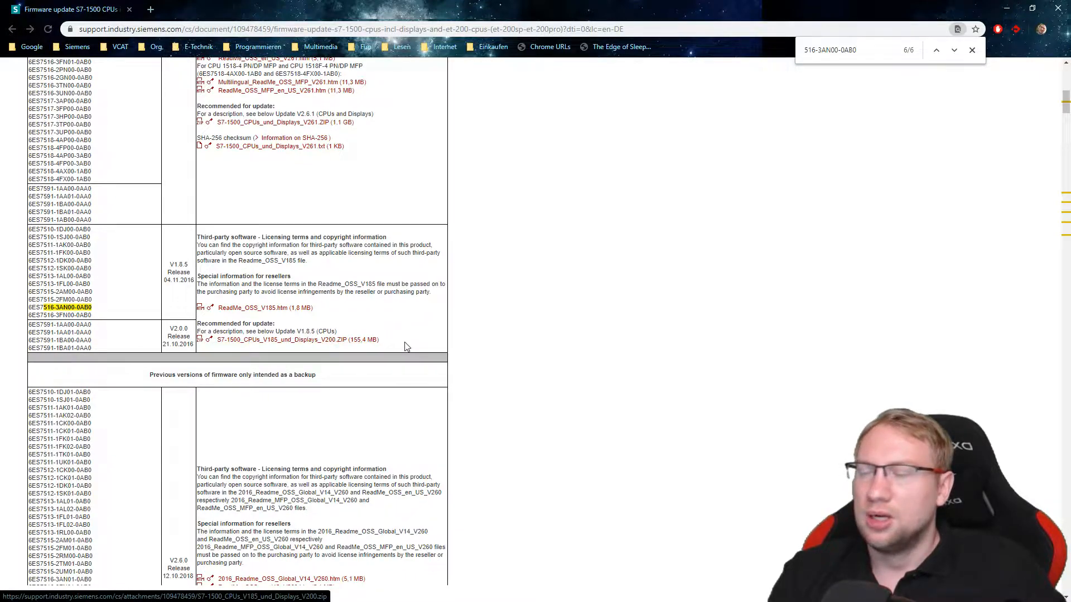
scroll(down, 3)
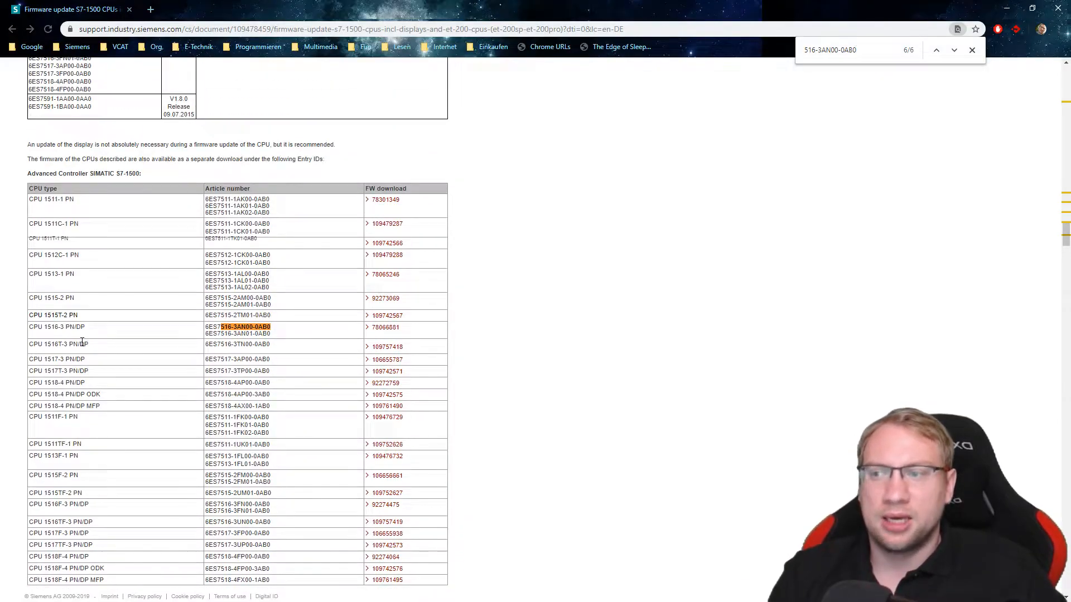
Open the CPU 1516-3 PN/DP download entry and get the V1.8.5 firmware archive.
click(386, 327)
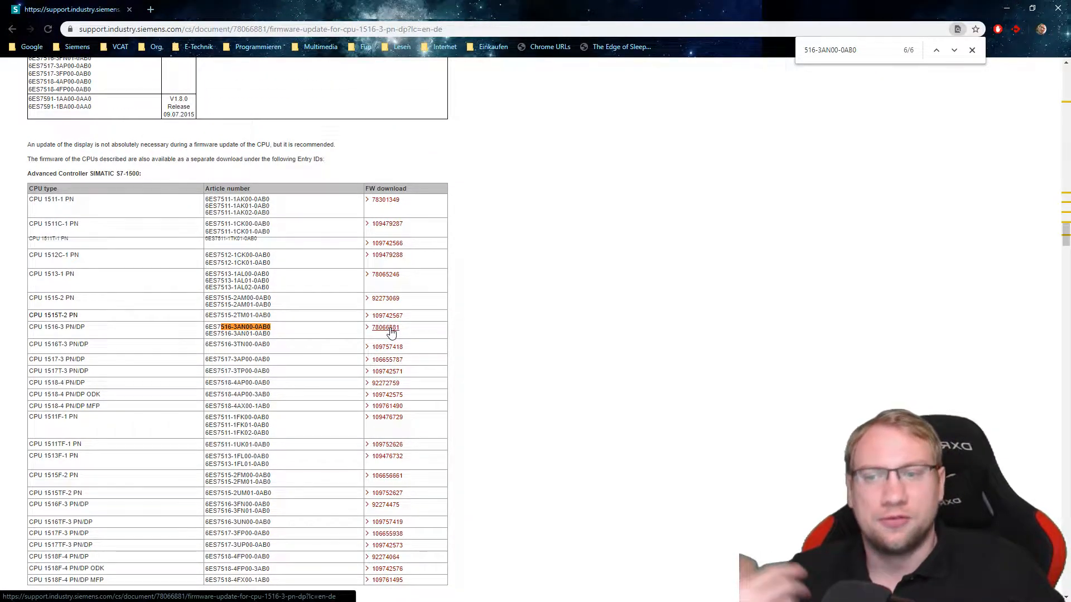
click(385, 327)
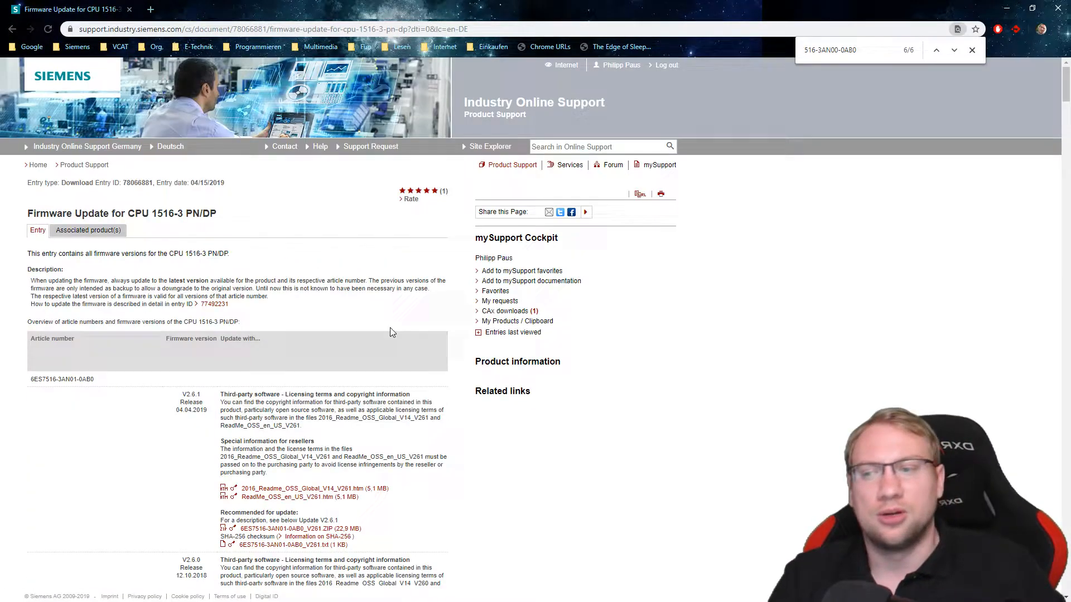
scroll(down, 3)
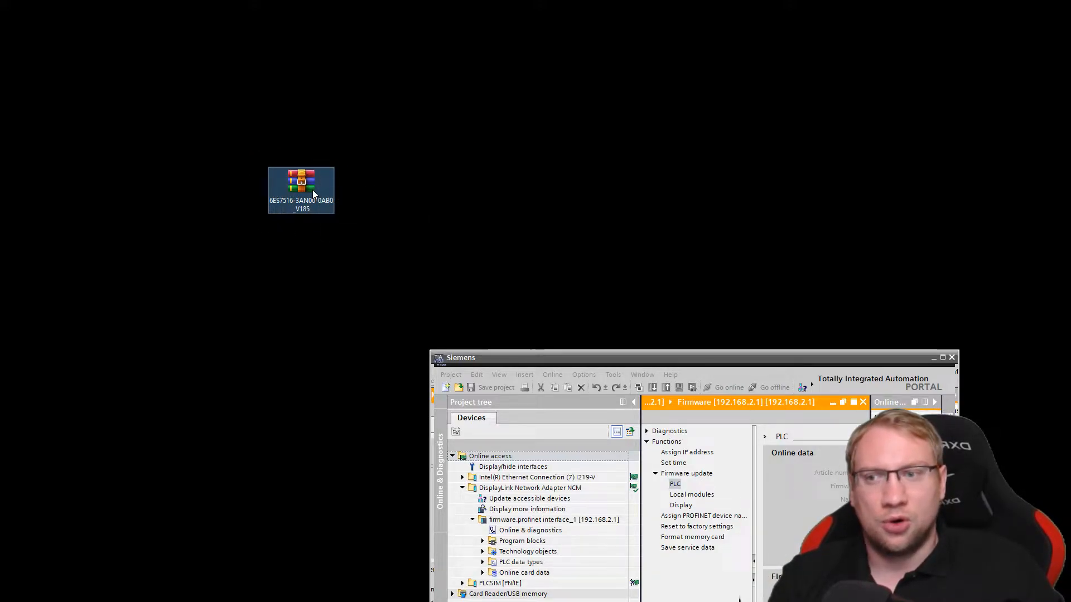
Extract the 6ES7516-3AN00-0AB0_V185 archive onto the desktop with 'Hier entpacken'.
right_click(301, 190)
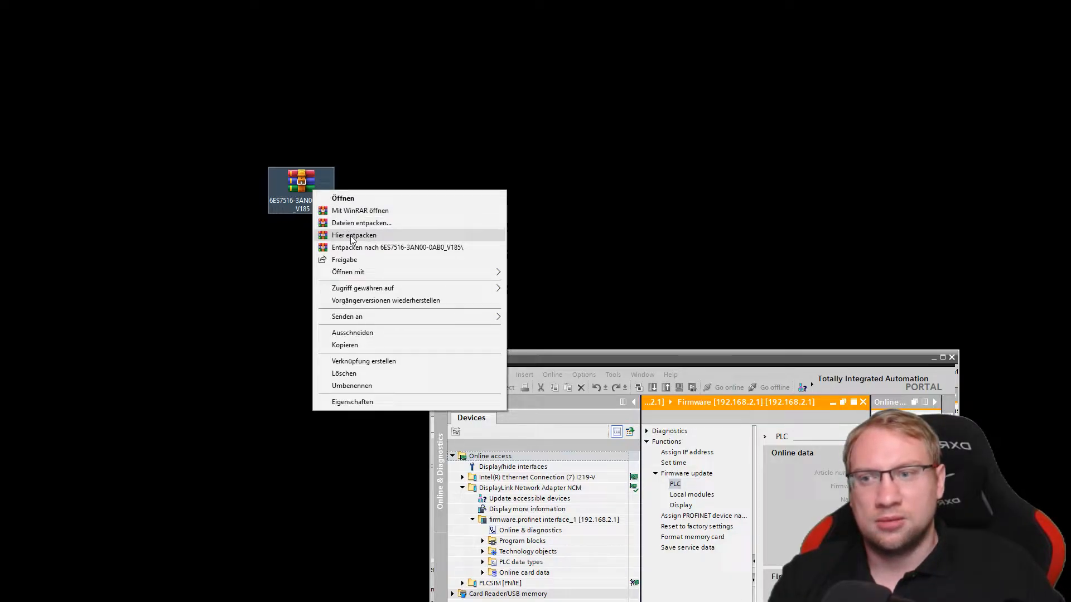
click(354, 235)
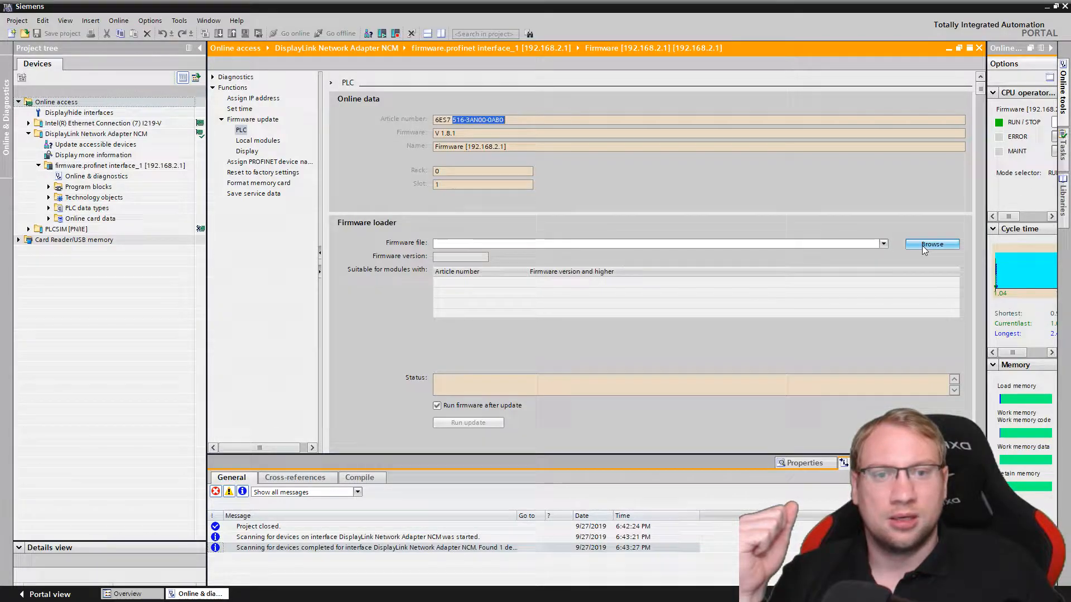
Load 6ES7 516-3AN00-0AB0 V01.08.05.upd from Desktop > FWUPDATE.S7S into the firmware loader.
click(932, 244)
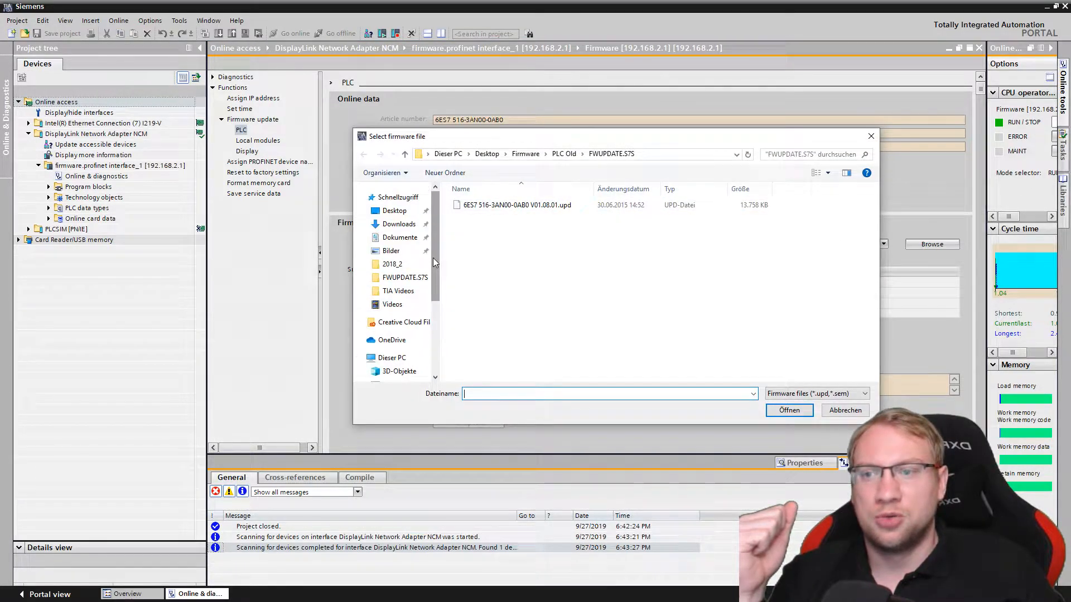
click(394, 211)
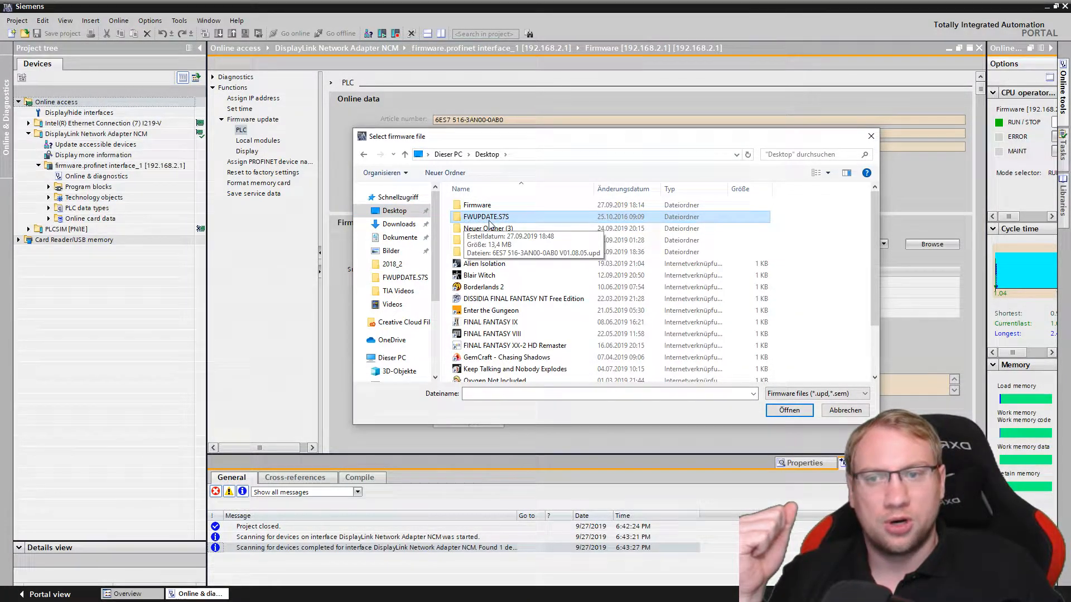
double_click(485, 216)
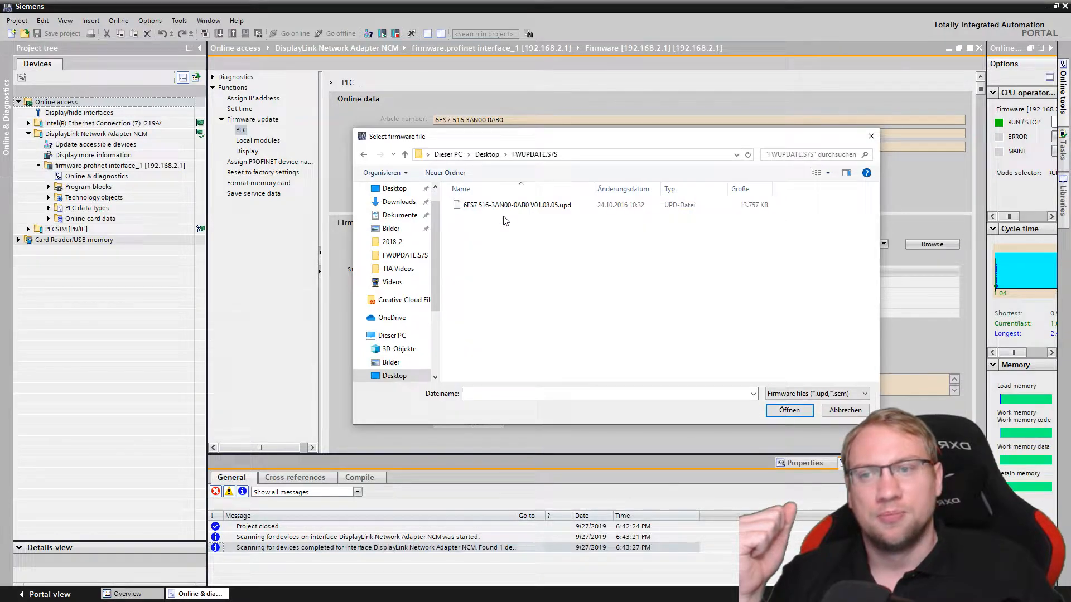
click(516, 204)
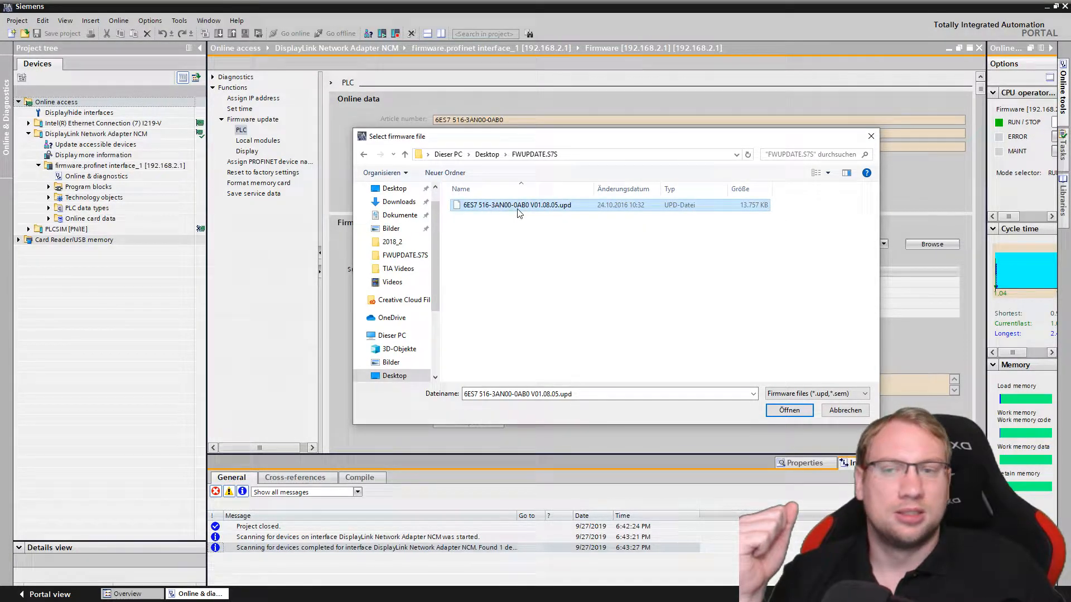
click(790, 410)
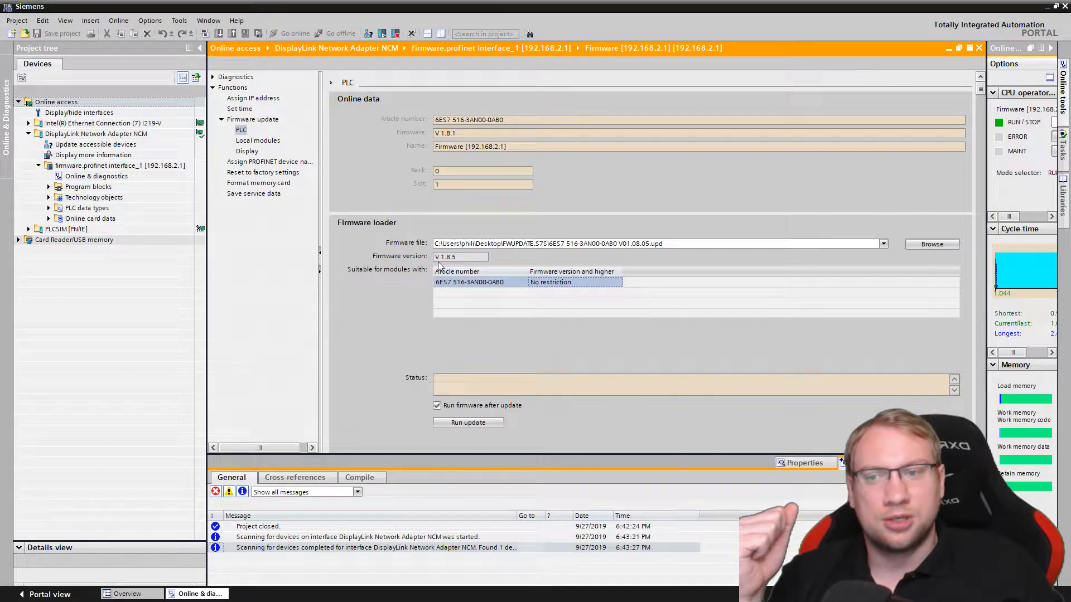
Start the V 1.8.5 firmware transfer from V 1.8.1 and allow the CPU to switch to STOP.
double_click(456, 257)
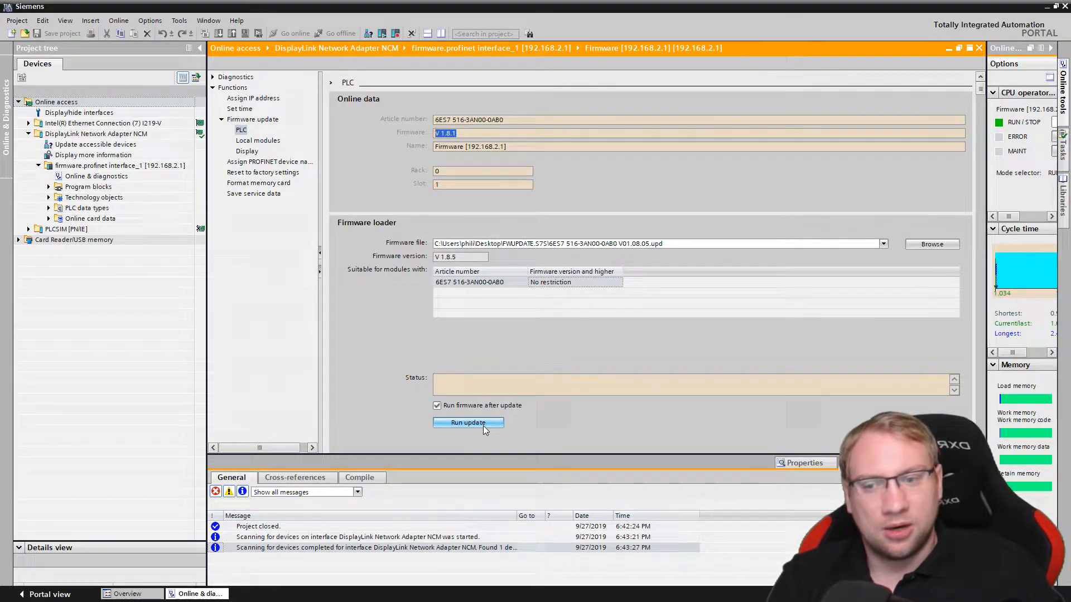
click(468, 422)
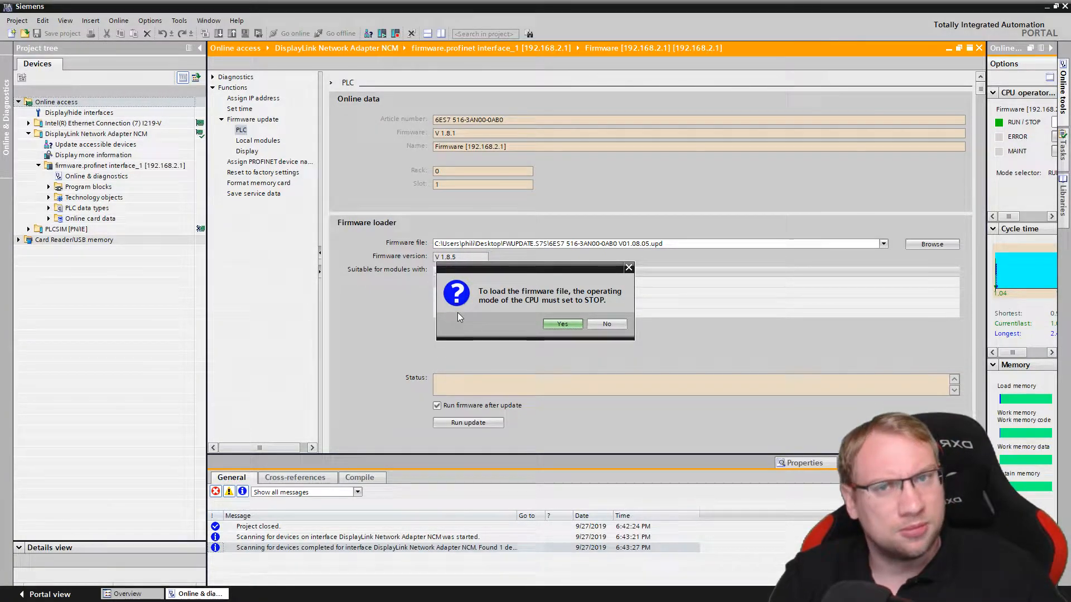
click(562, 324)
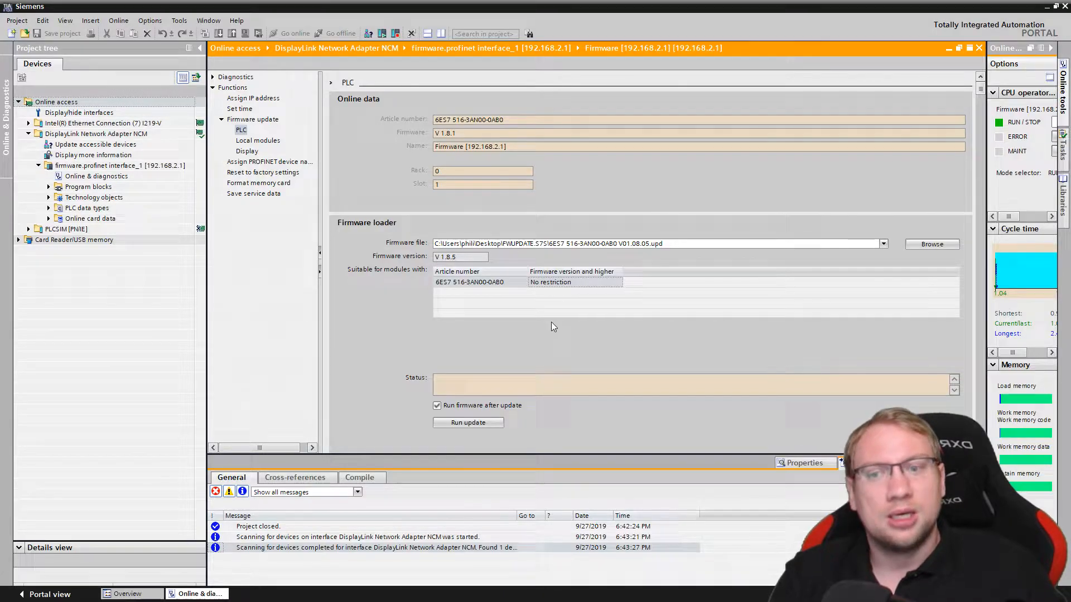
click(468, 422)
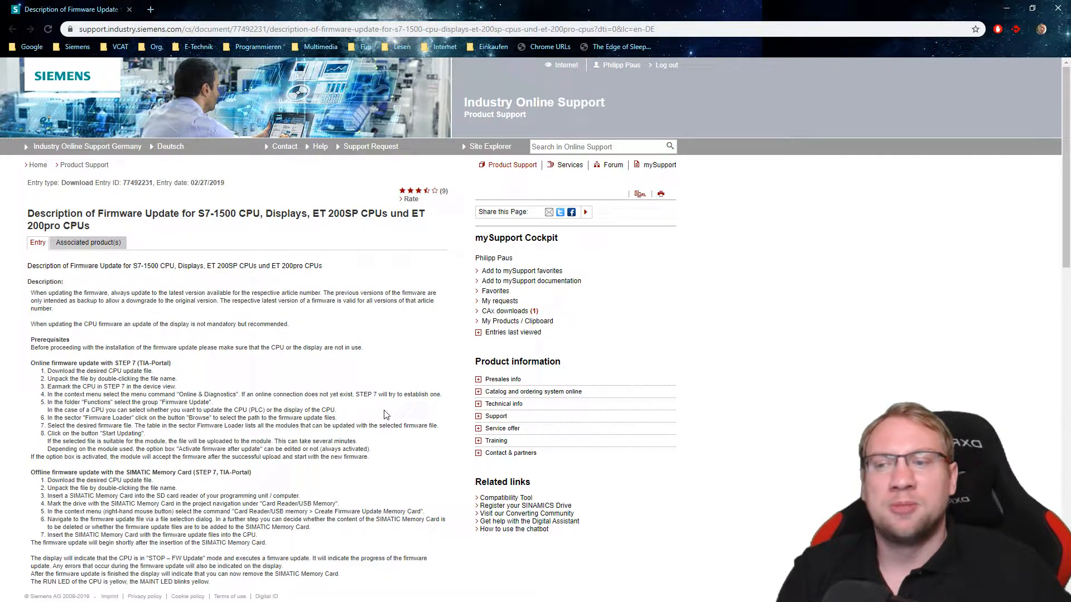
Scroll the firmware update page and highlight the offline SIMATIC Memory Card update instructions.
scroll(down, 3)
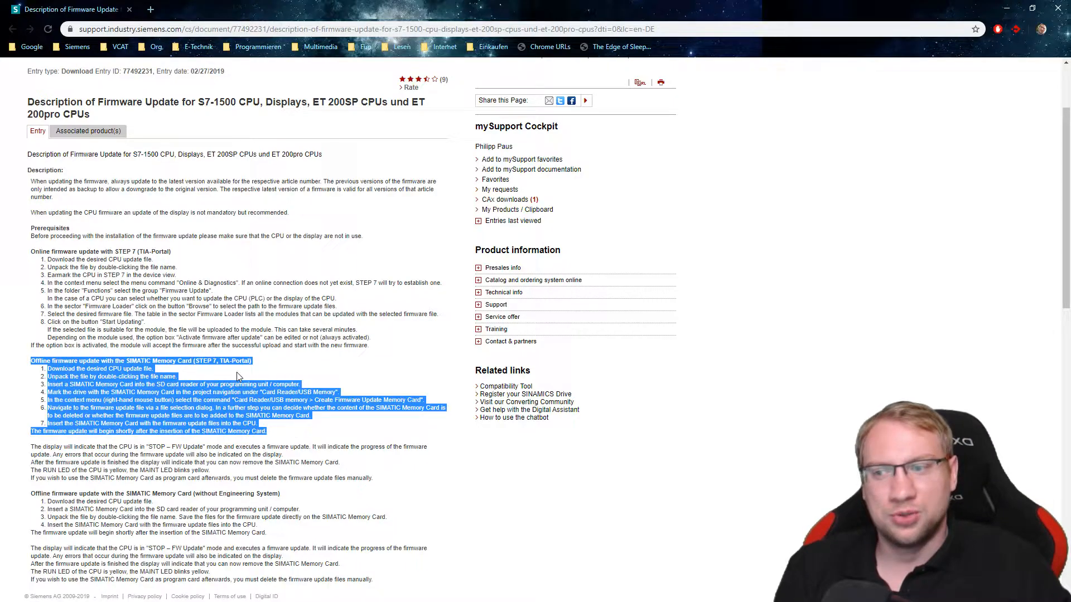
scroll(down, 3)
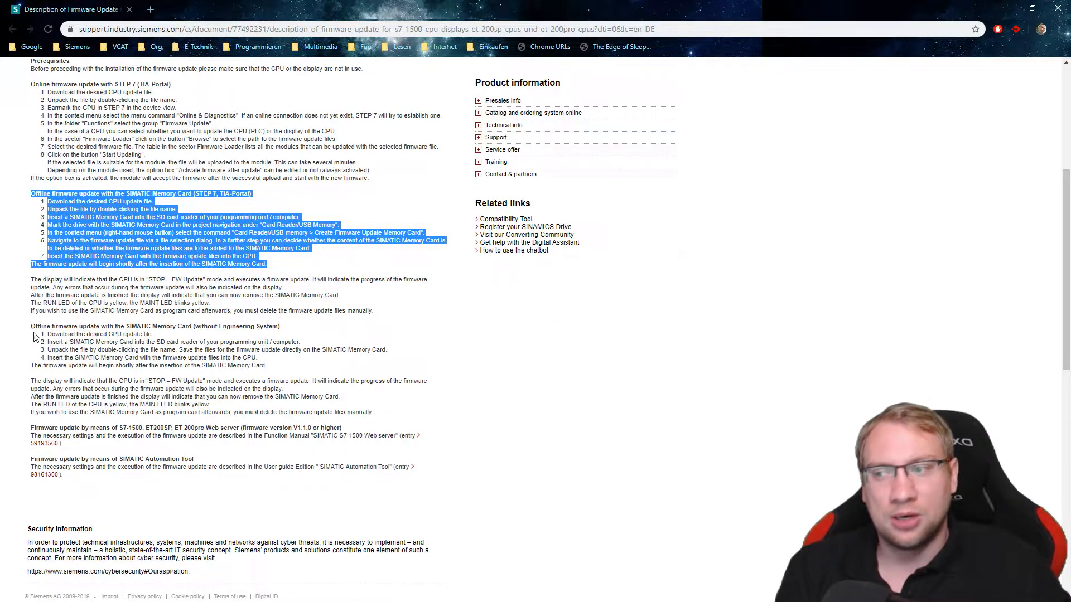
drag(31, 326, 277, 365)
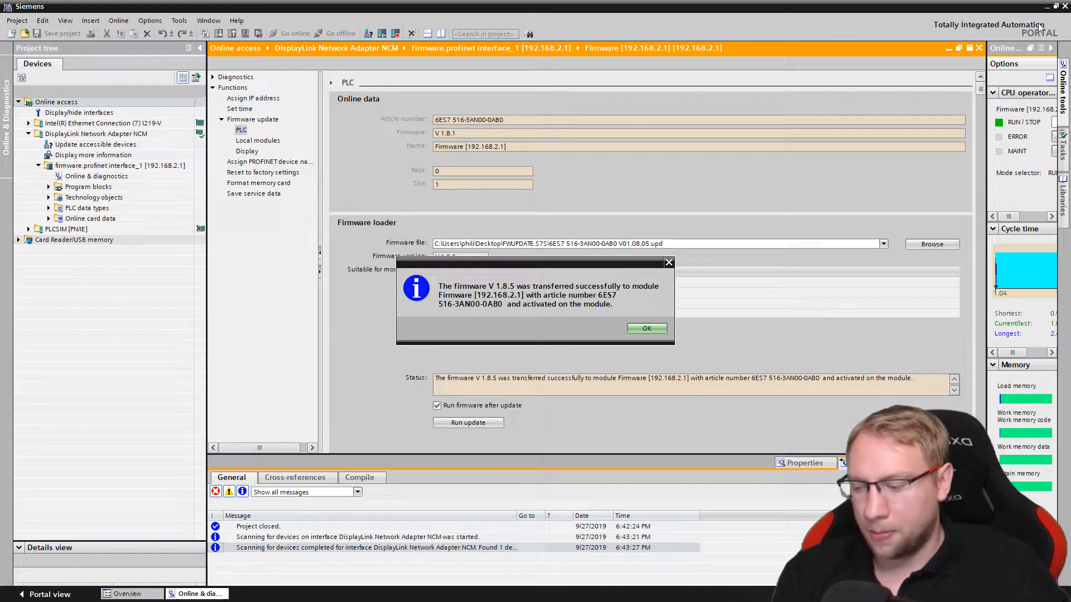
mouse_move(650, 281)
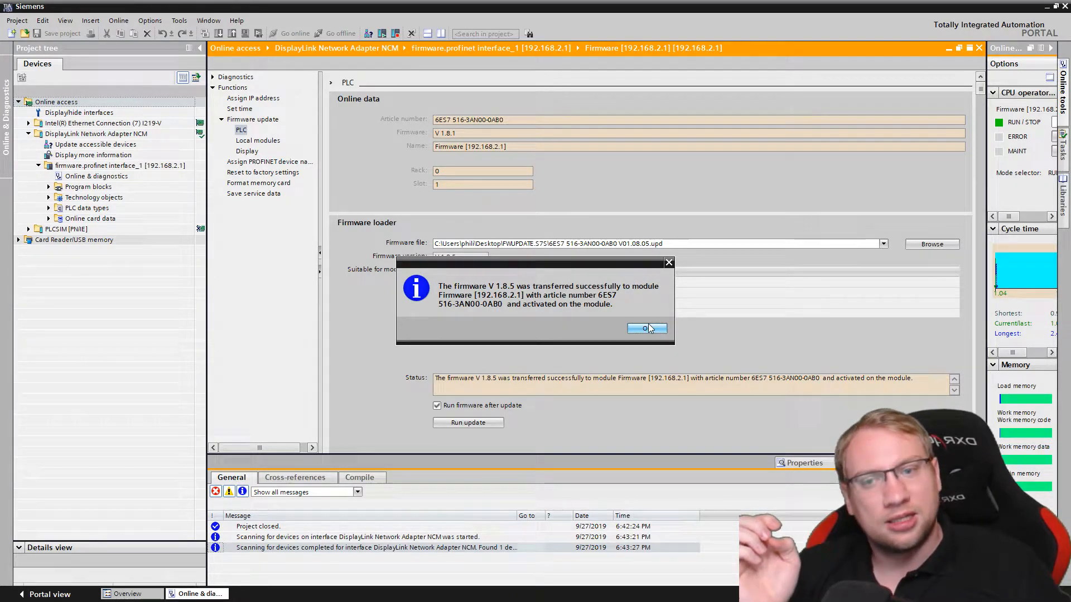
Acknowledge the V 1.8.5 firmware transferred successfully message.
click(648, 329)
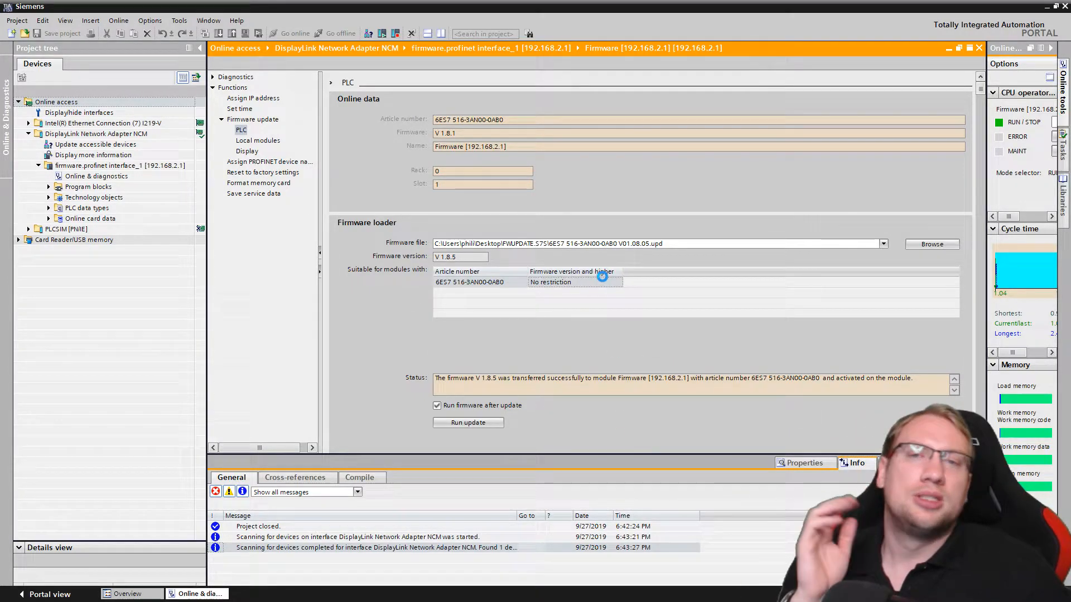
click(468, 423)
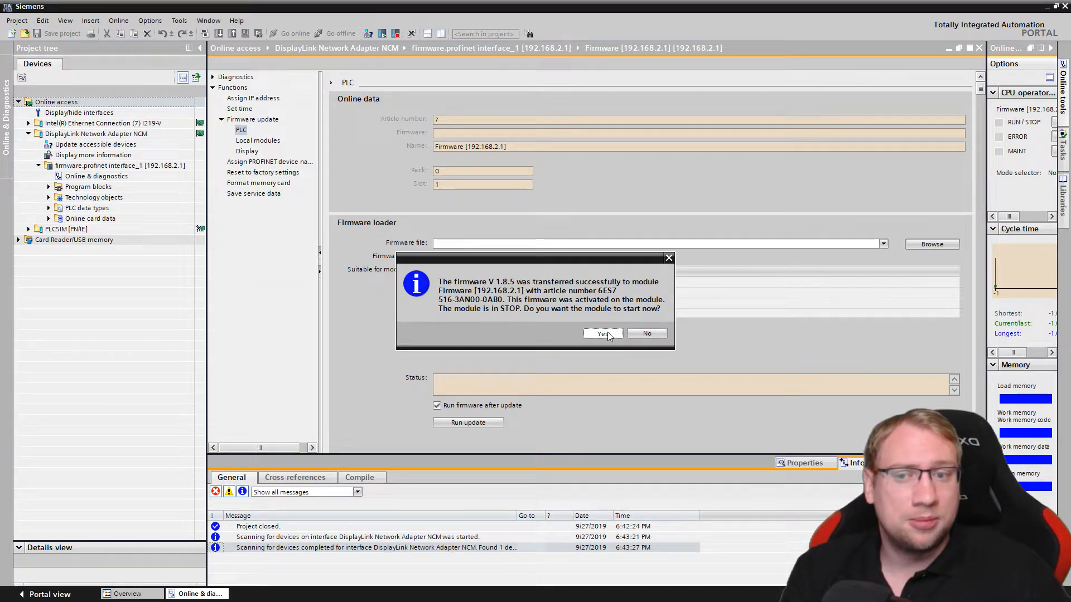
Confirm starting the CPU 6ES7 516-3AN00-0AB0 now on firmware V 1.8.5.
click(603, 334)
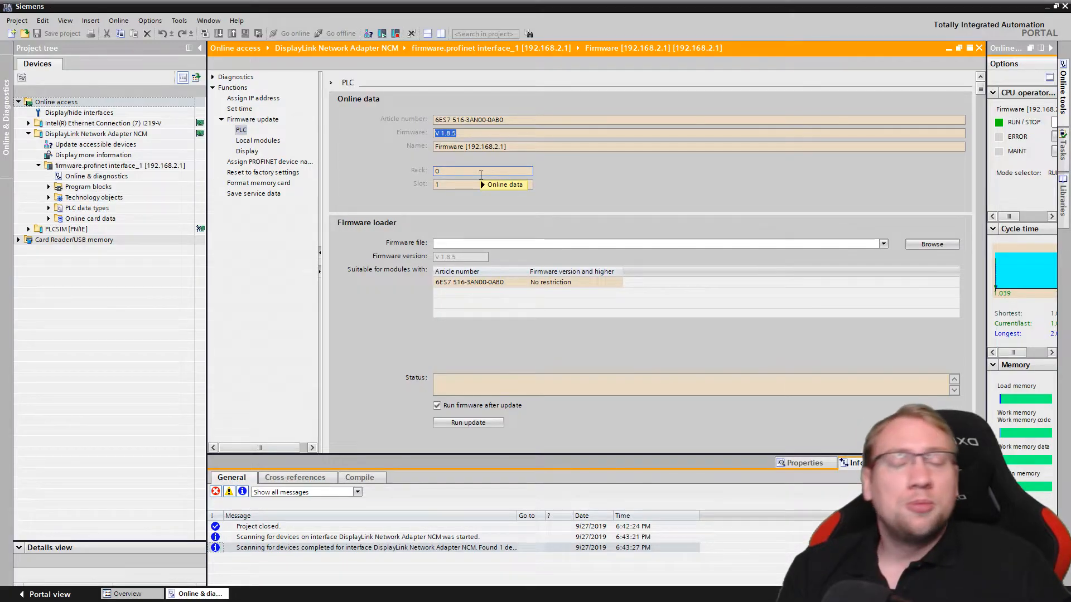
mouse_move(505, 185)
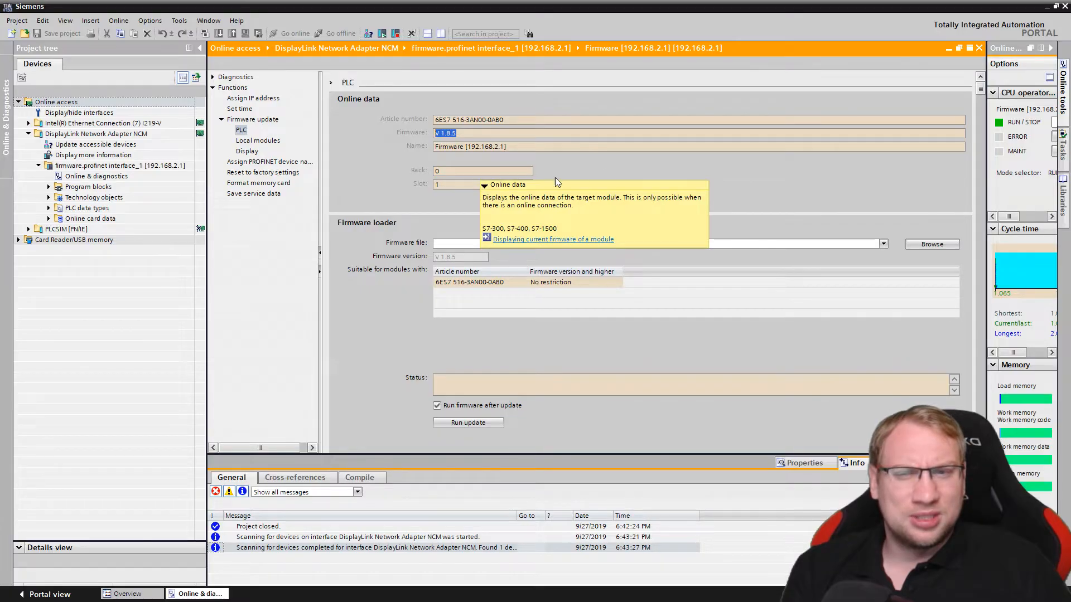
mouse_move(646, 171)
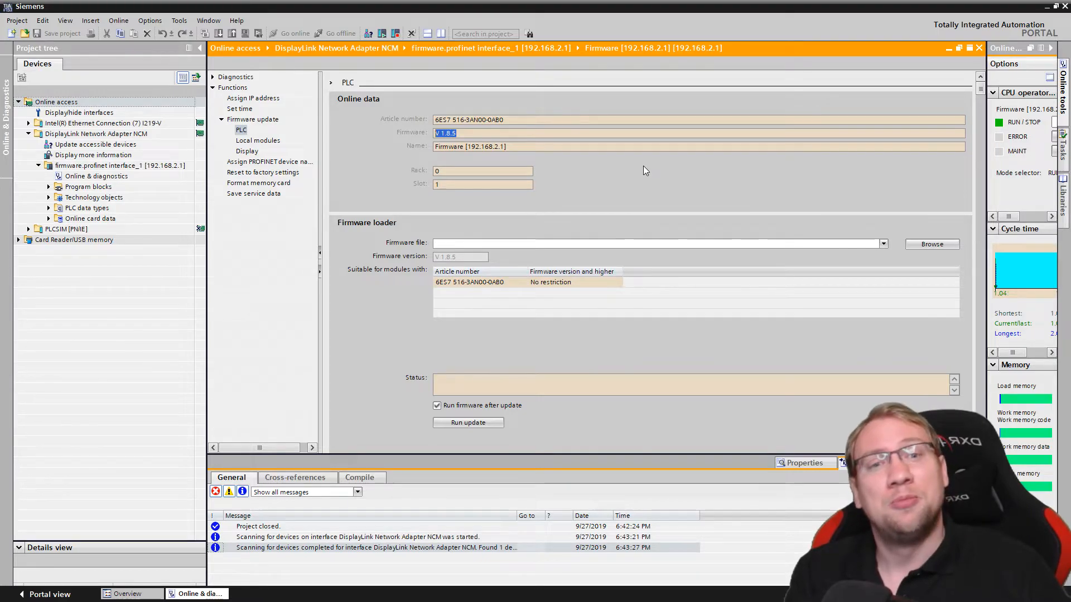
mouse_move(903, 180)
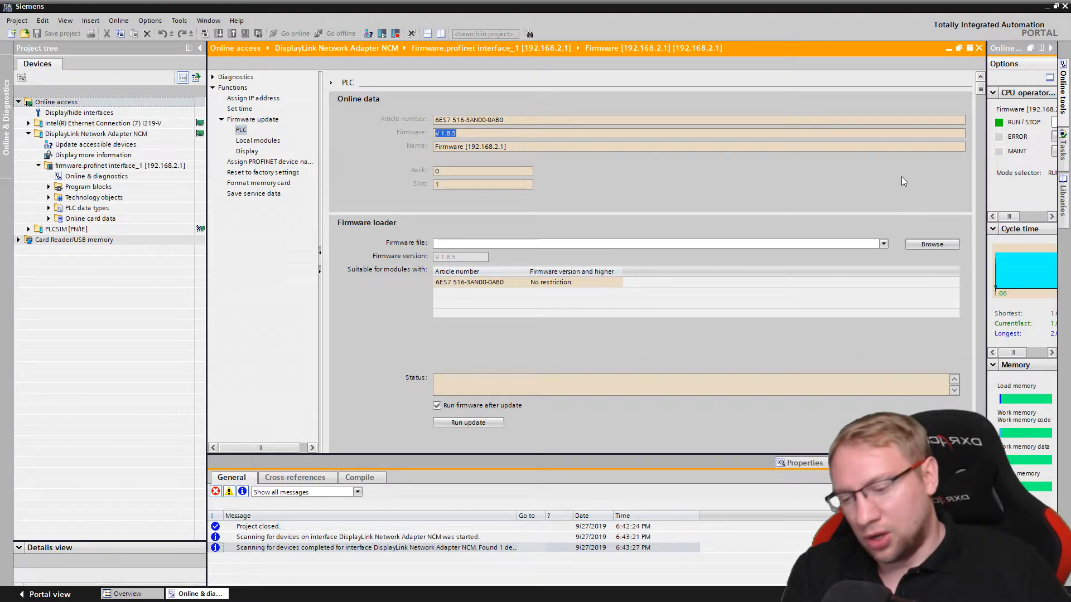